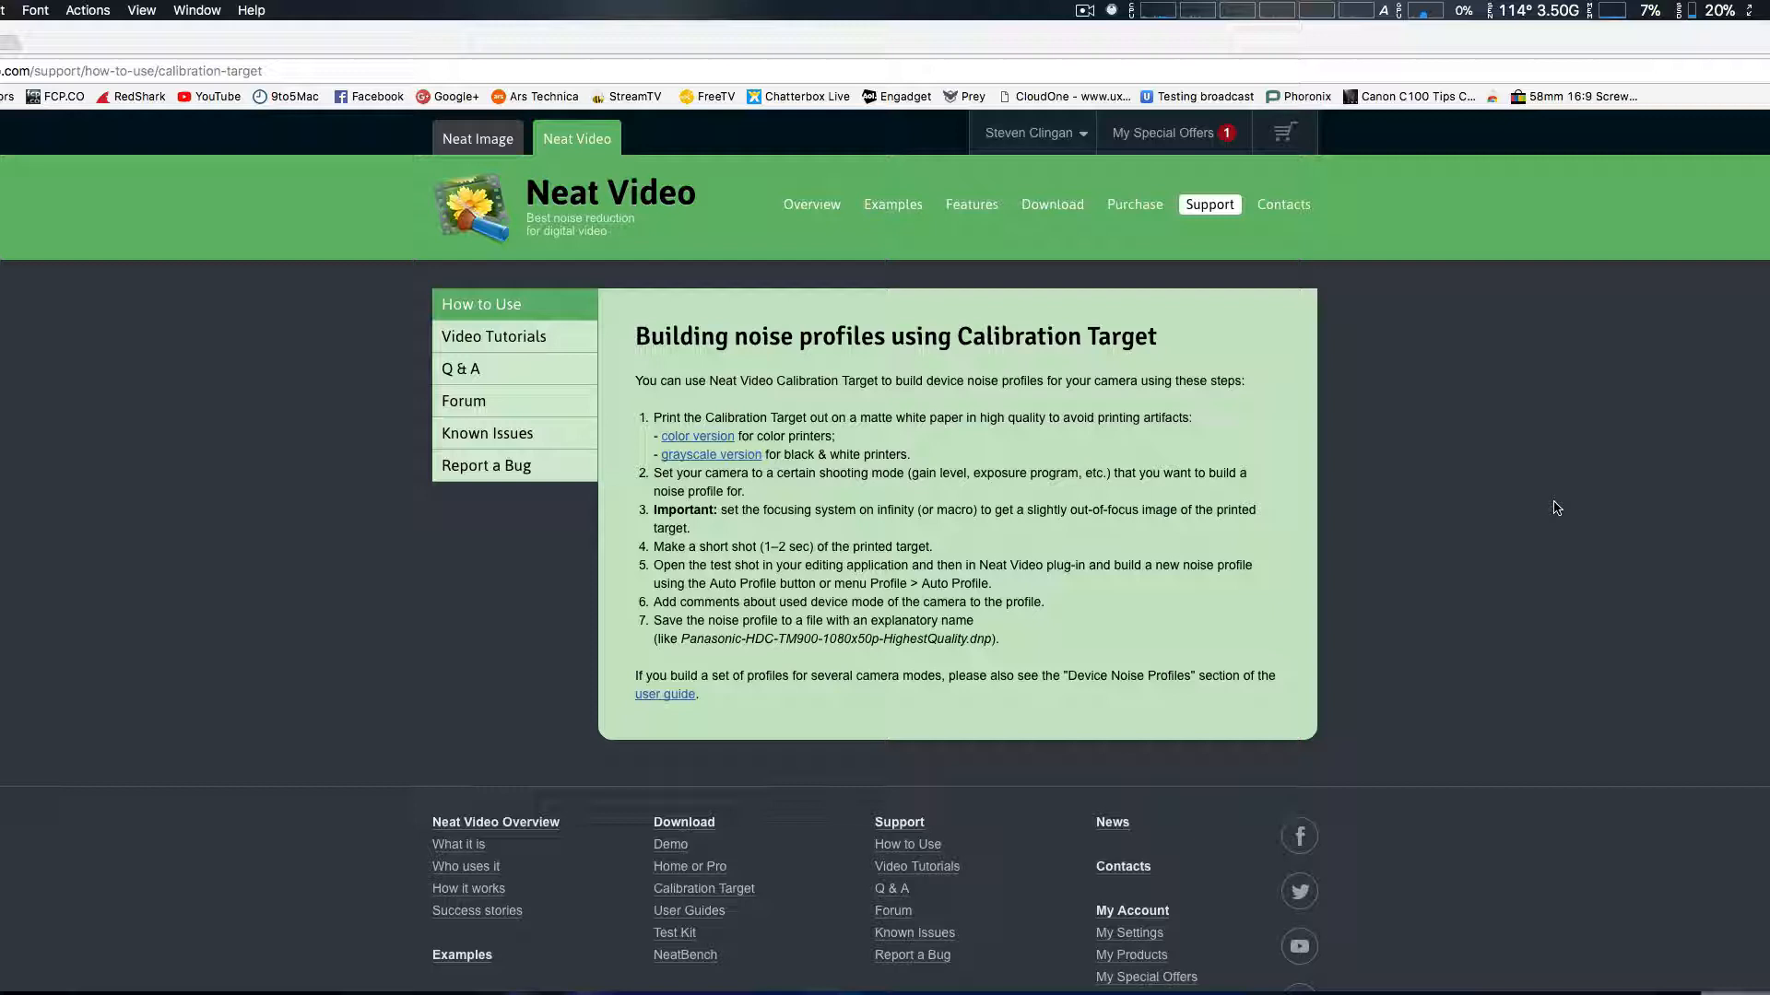
mouse_move(1453, 529)
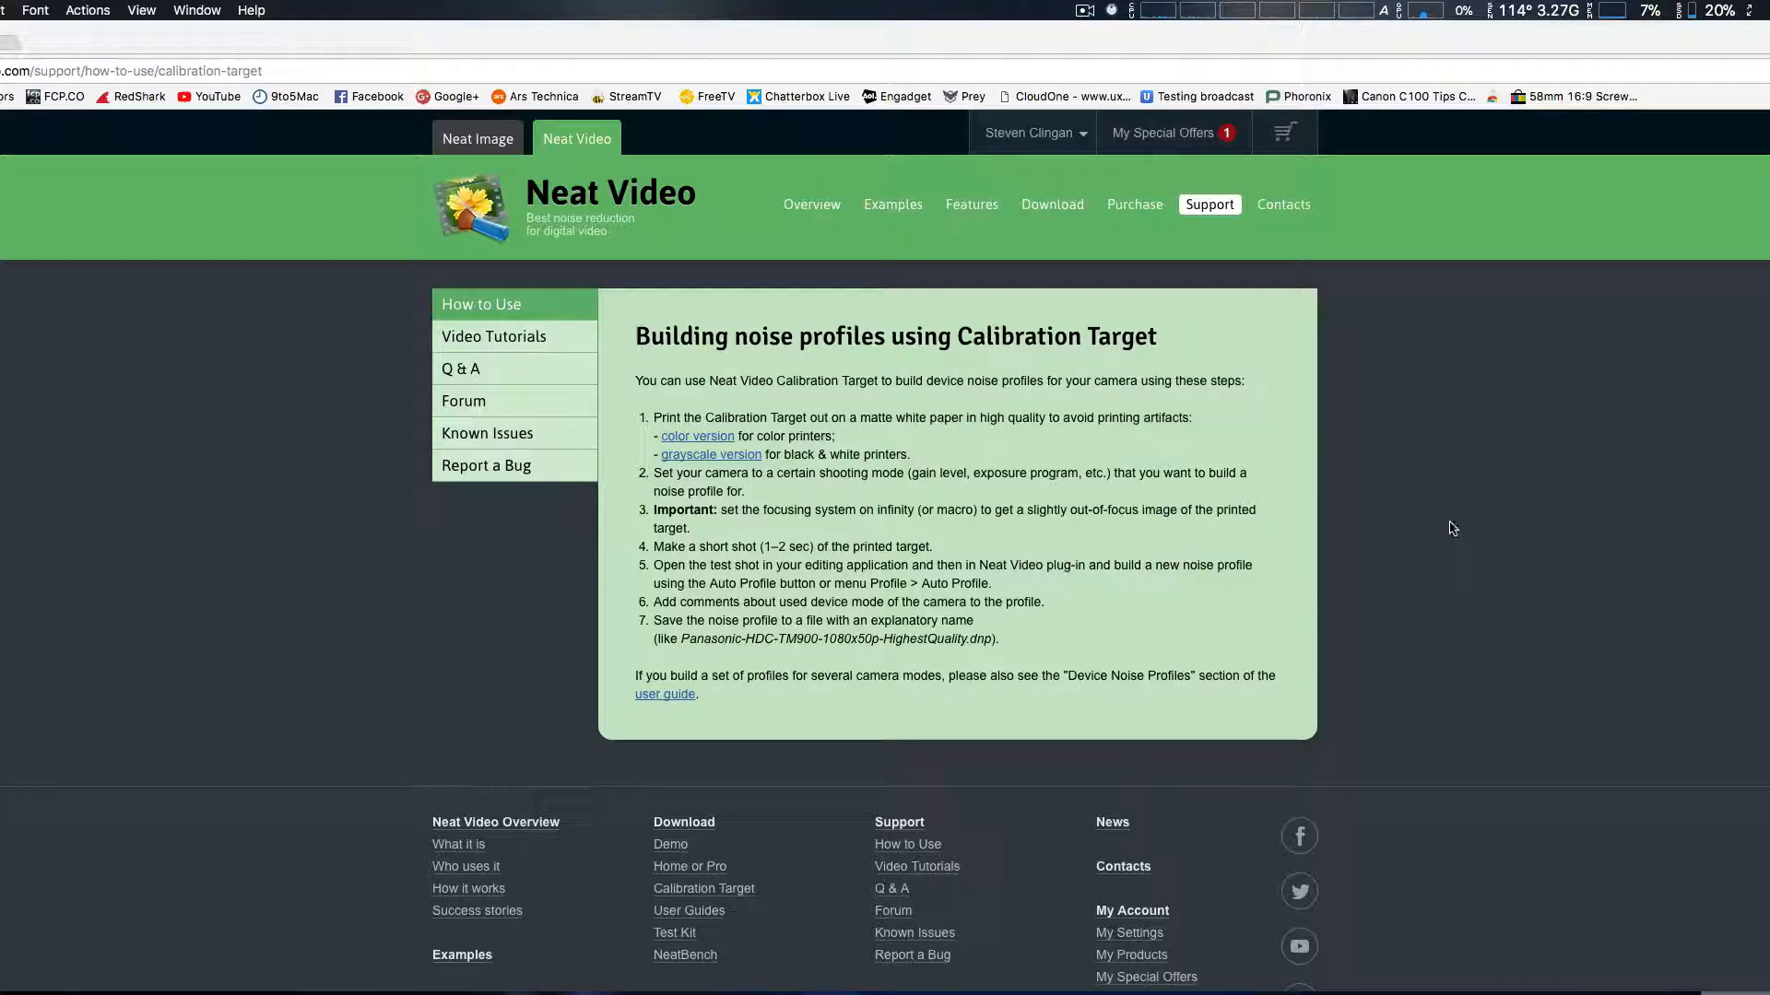
mouse_move(720, 509)
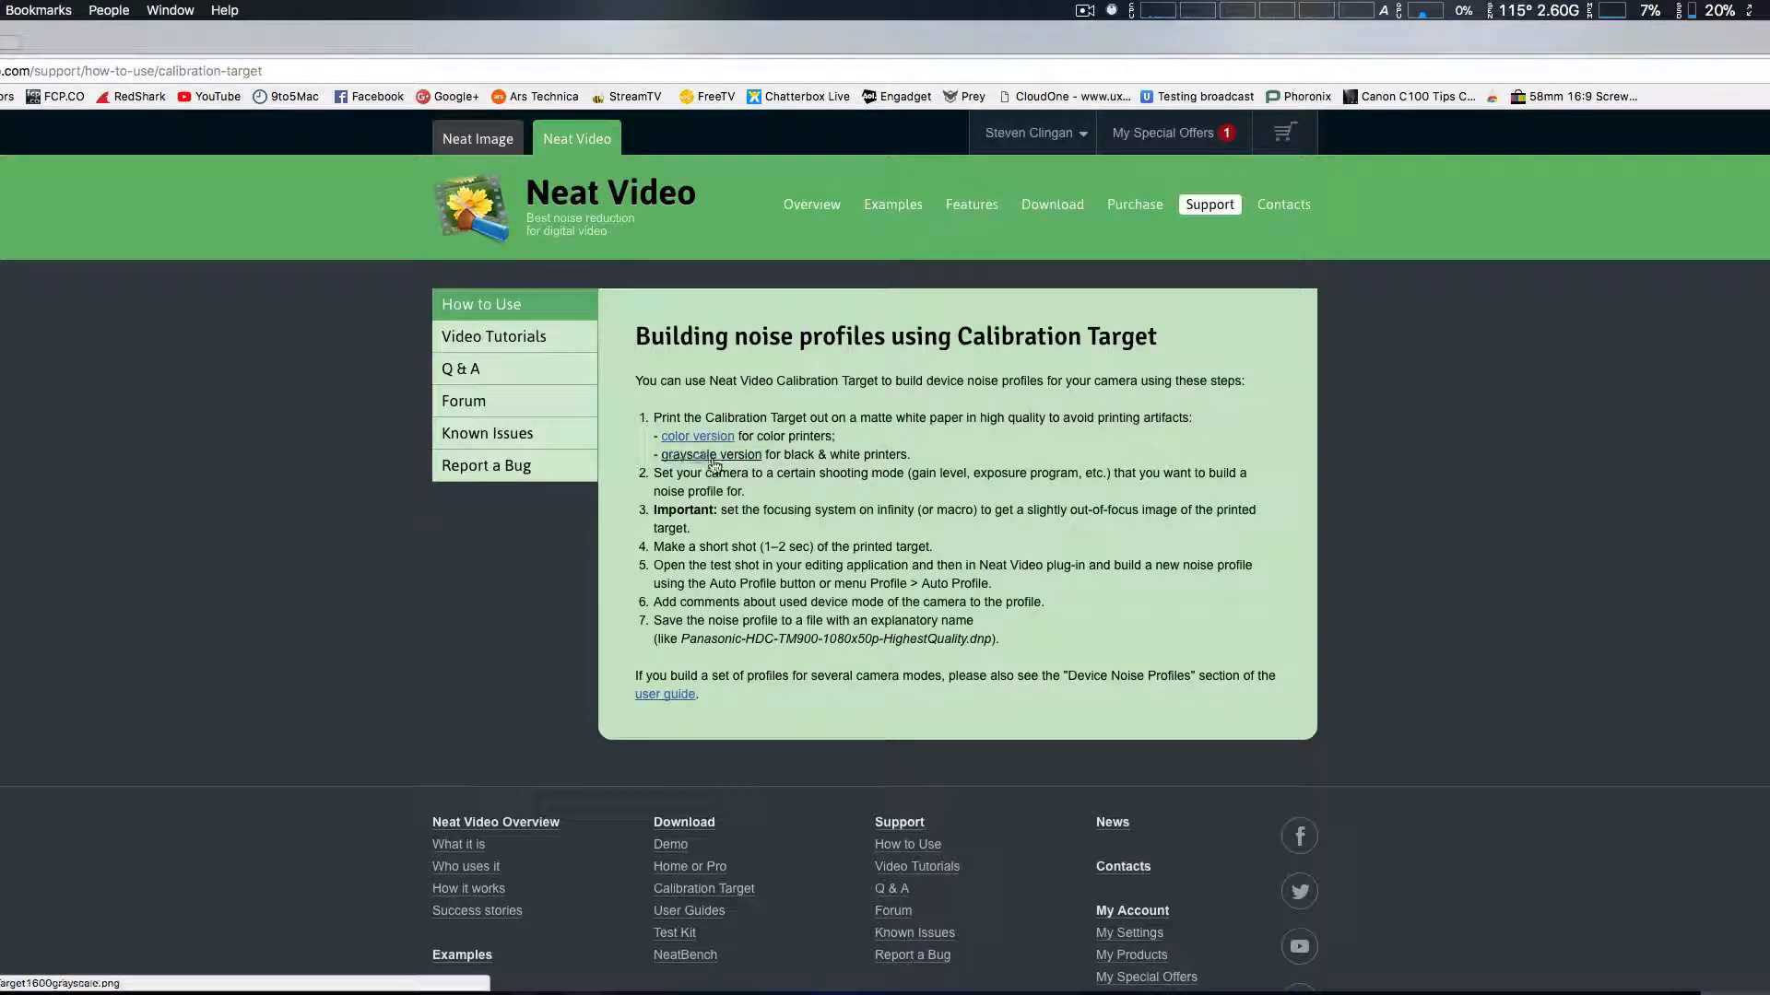
View the colour version of the printable calibration target image from the profiling guide.
left_click(695, 435)
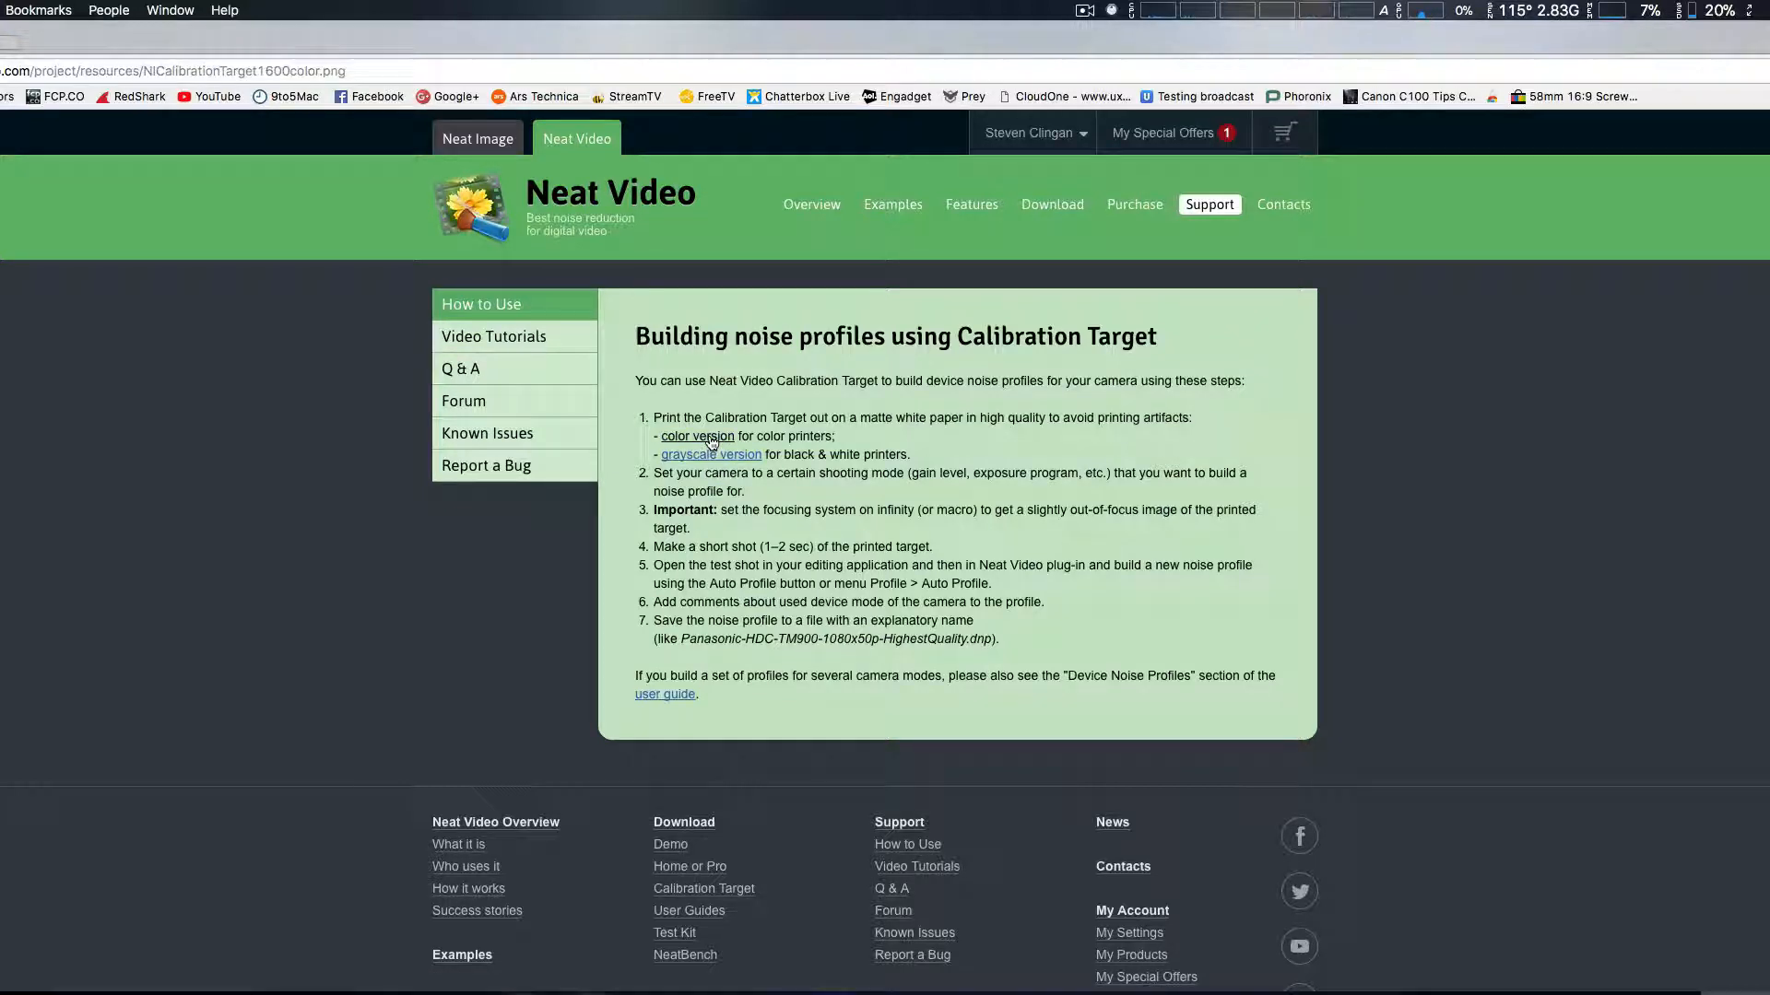
left_click(695, 435)
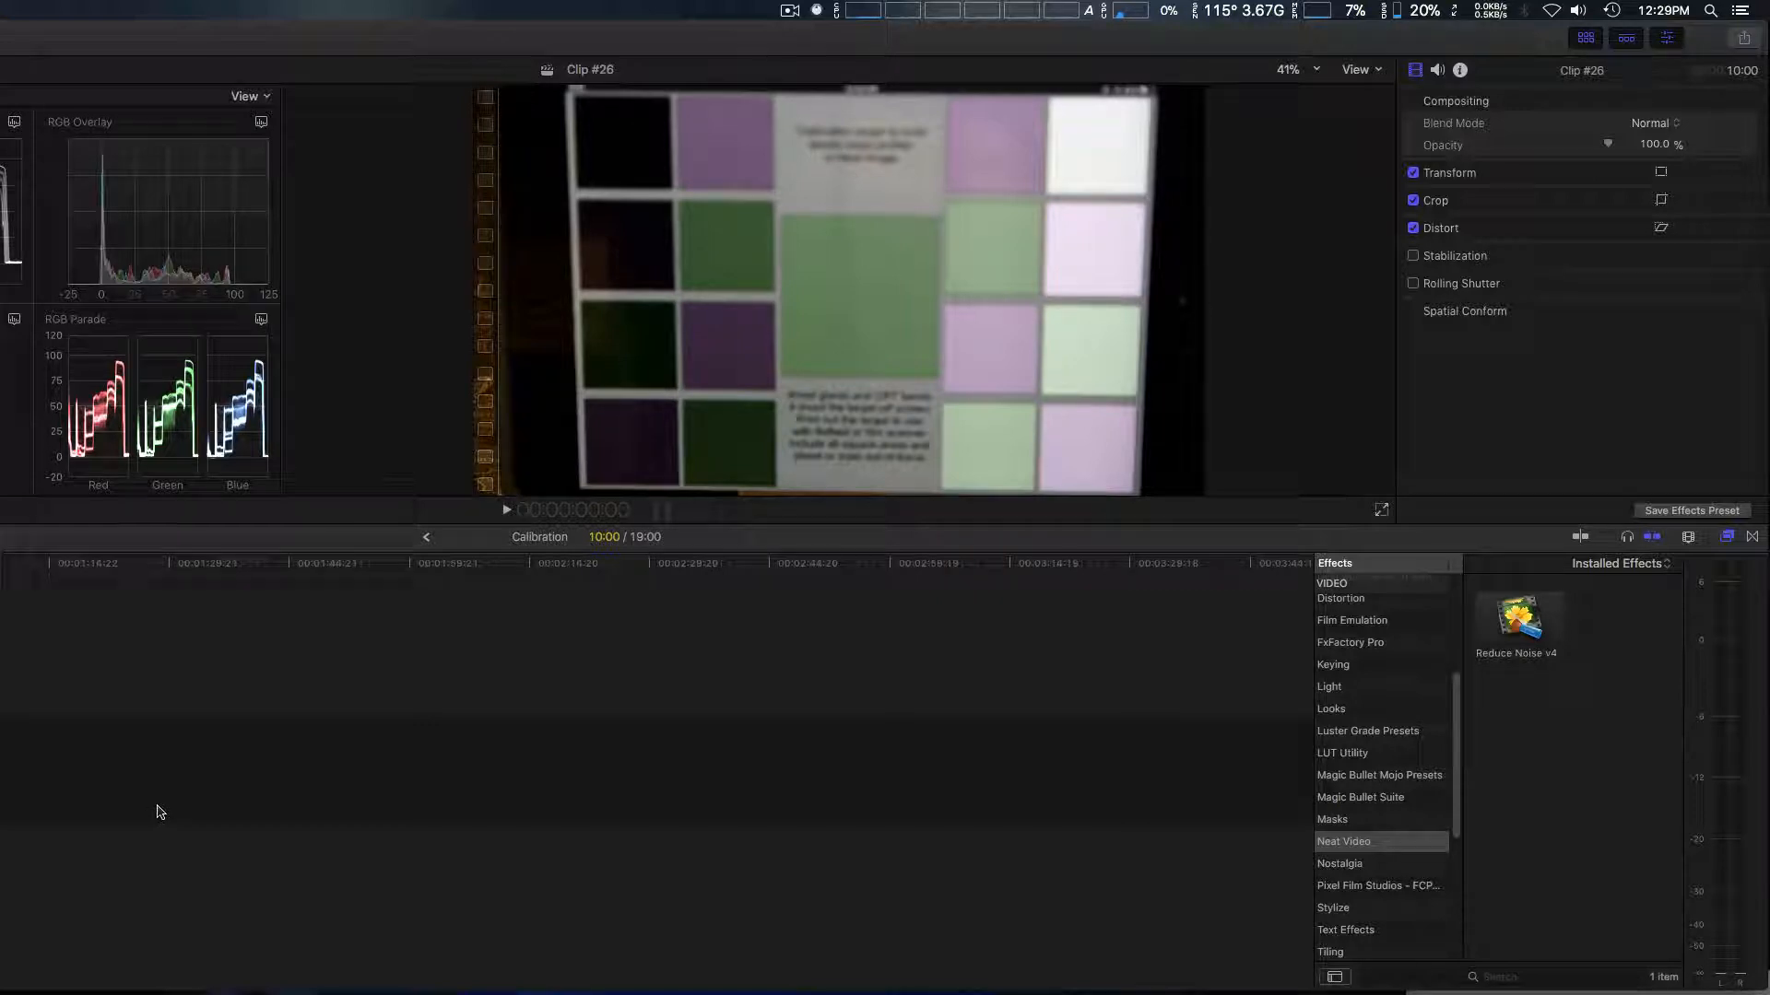
mouse_move(354, 675)
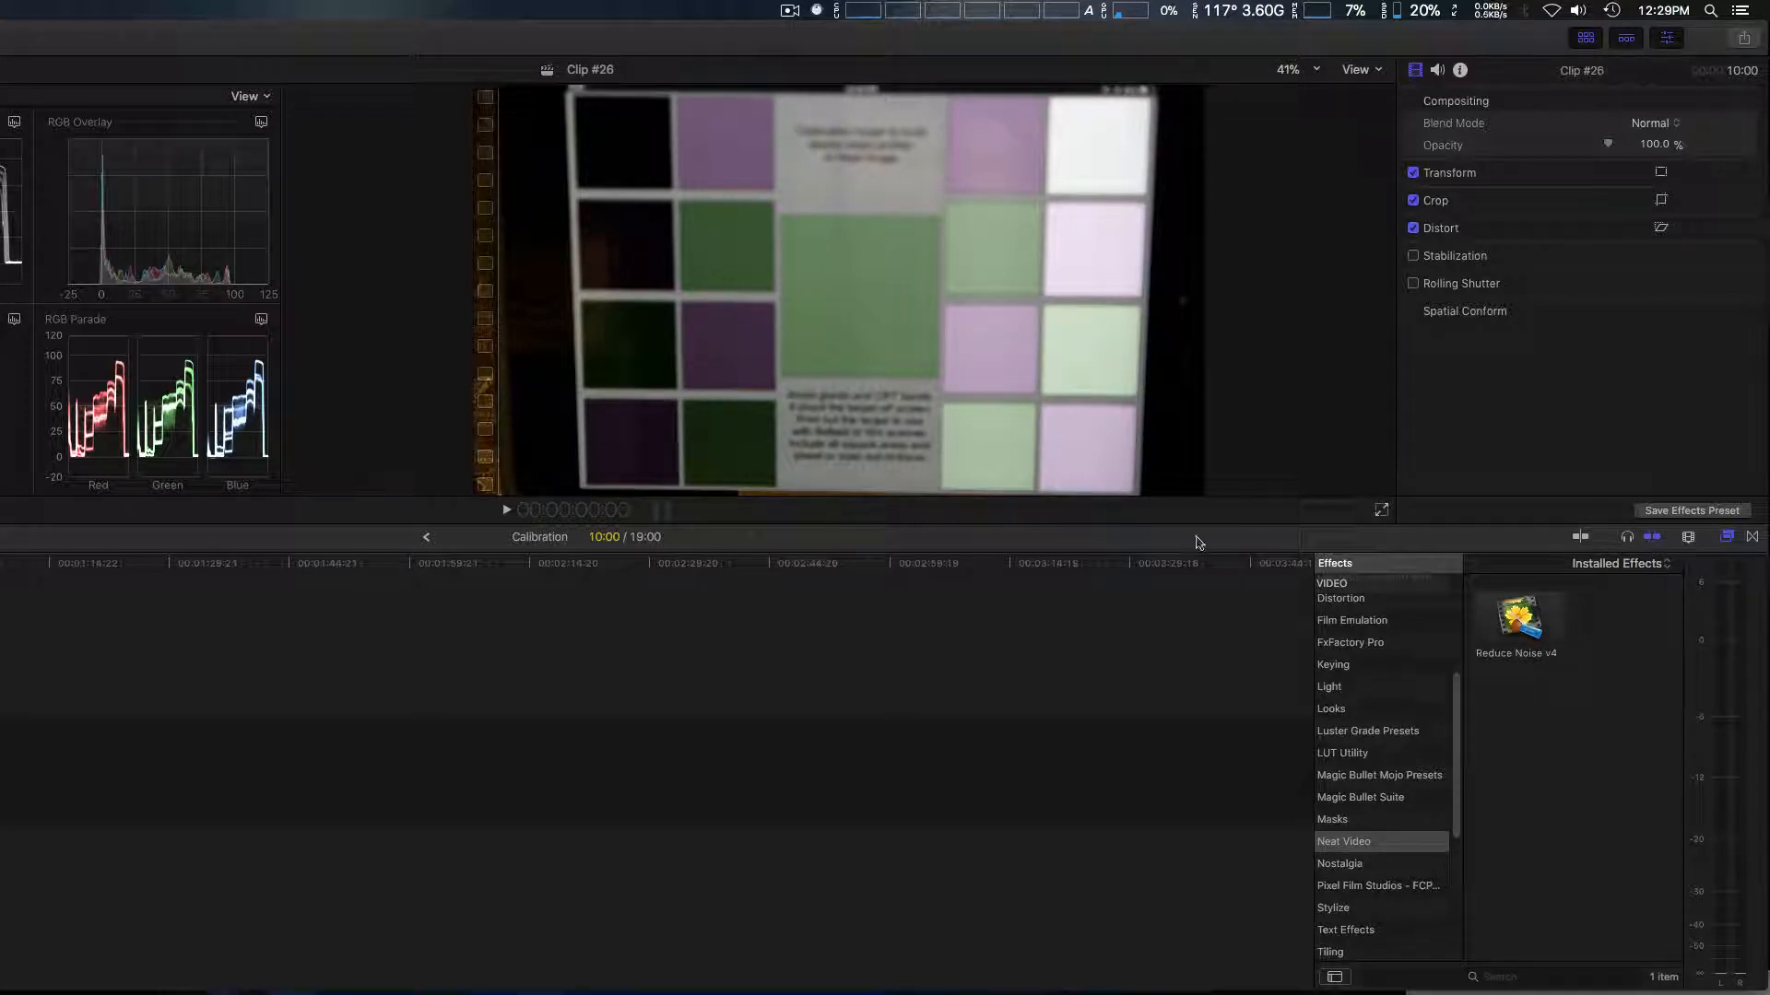
Apply Reduce Noise v4 to Clip #26 and bring up the Neat Video plug-in window.
left_click(1518, 618)
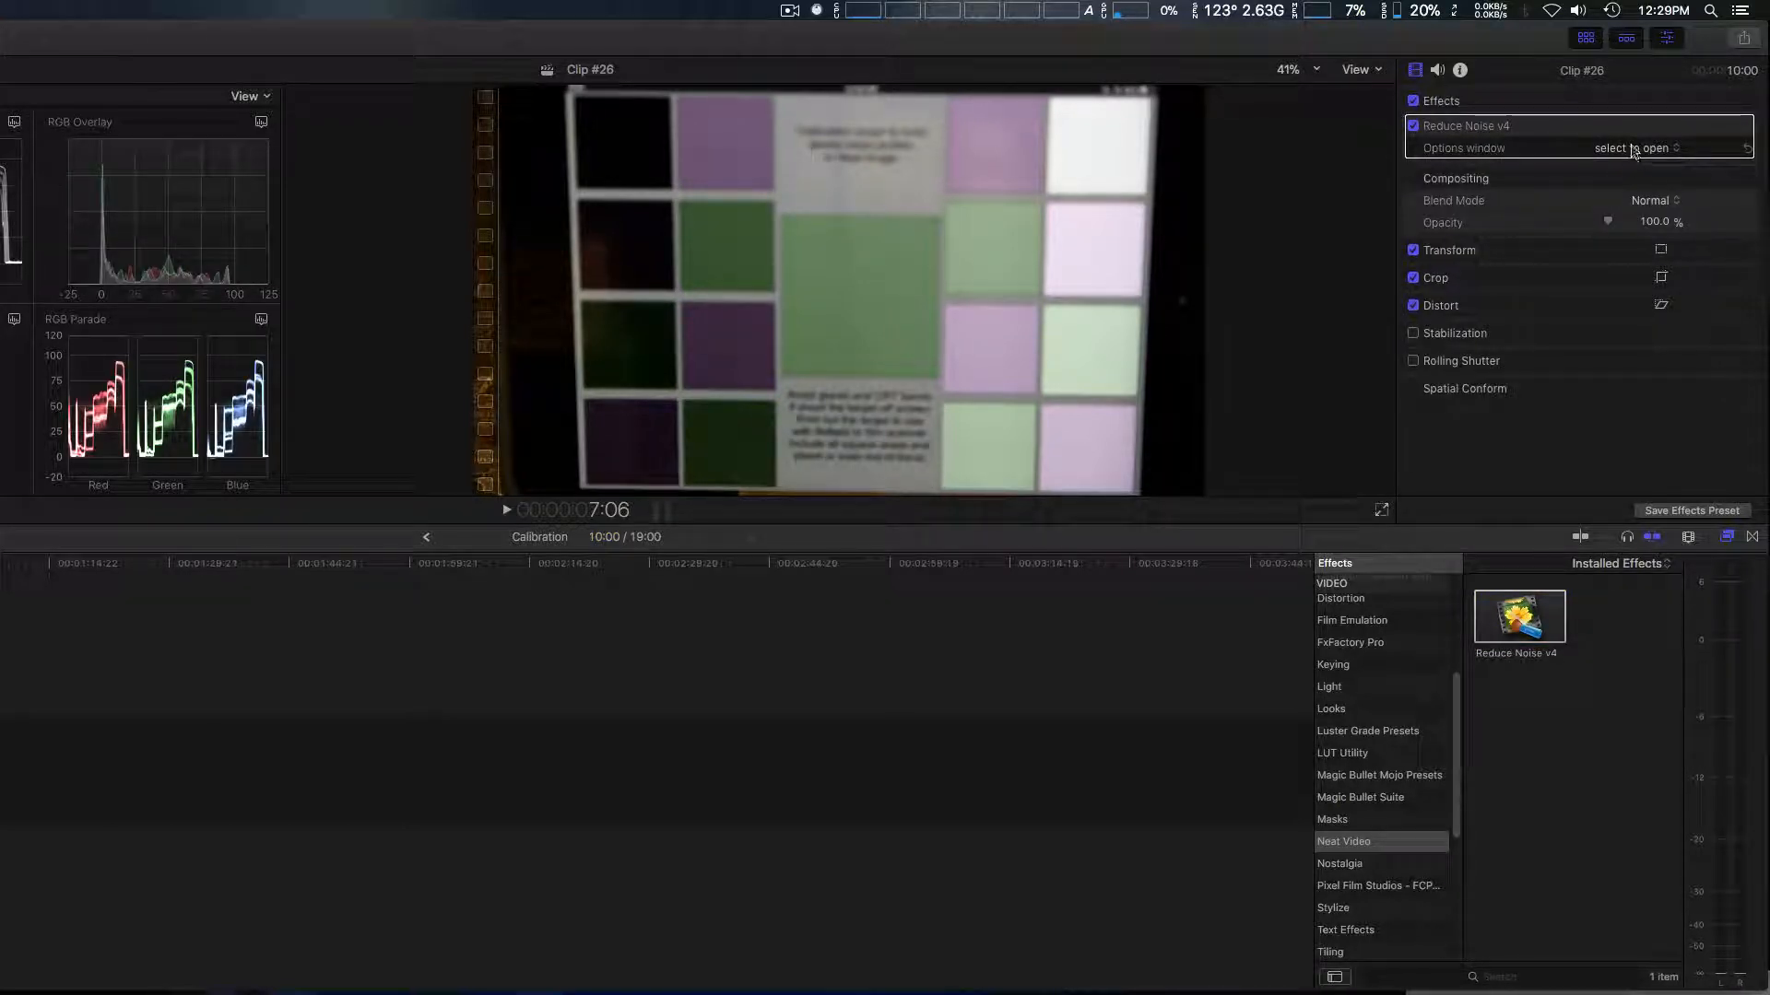
left_click(1635, 147)
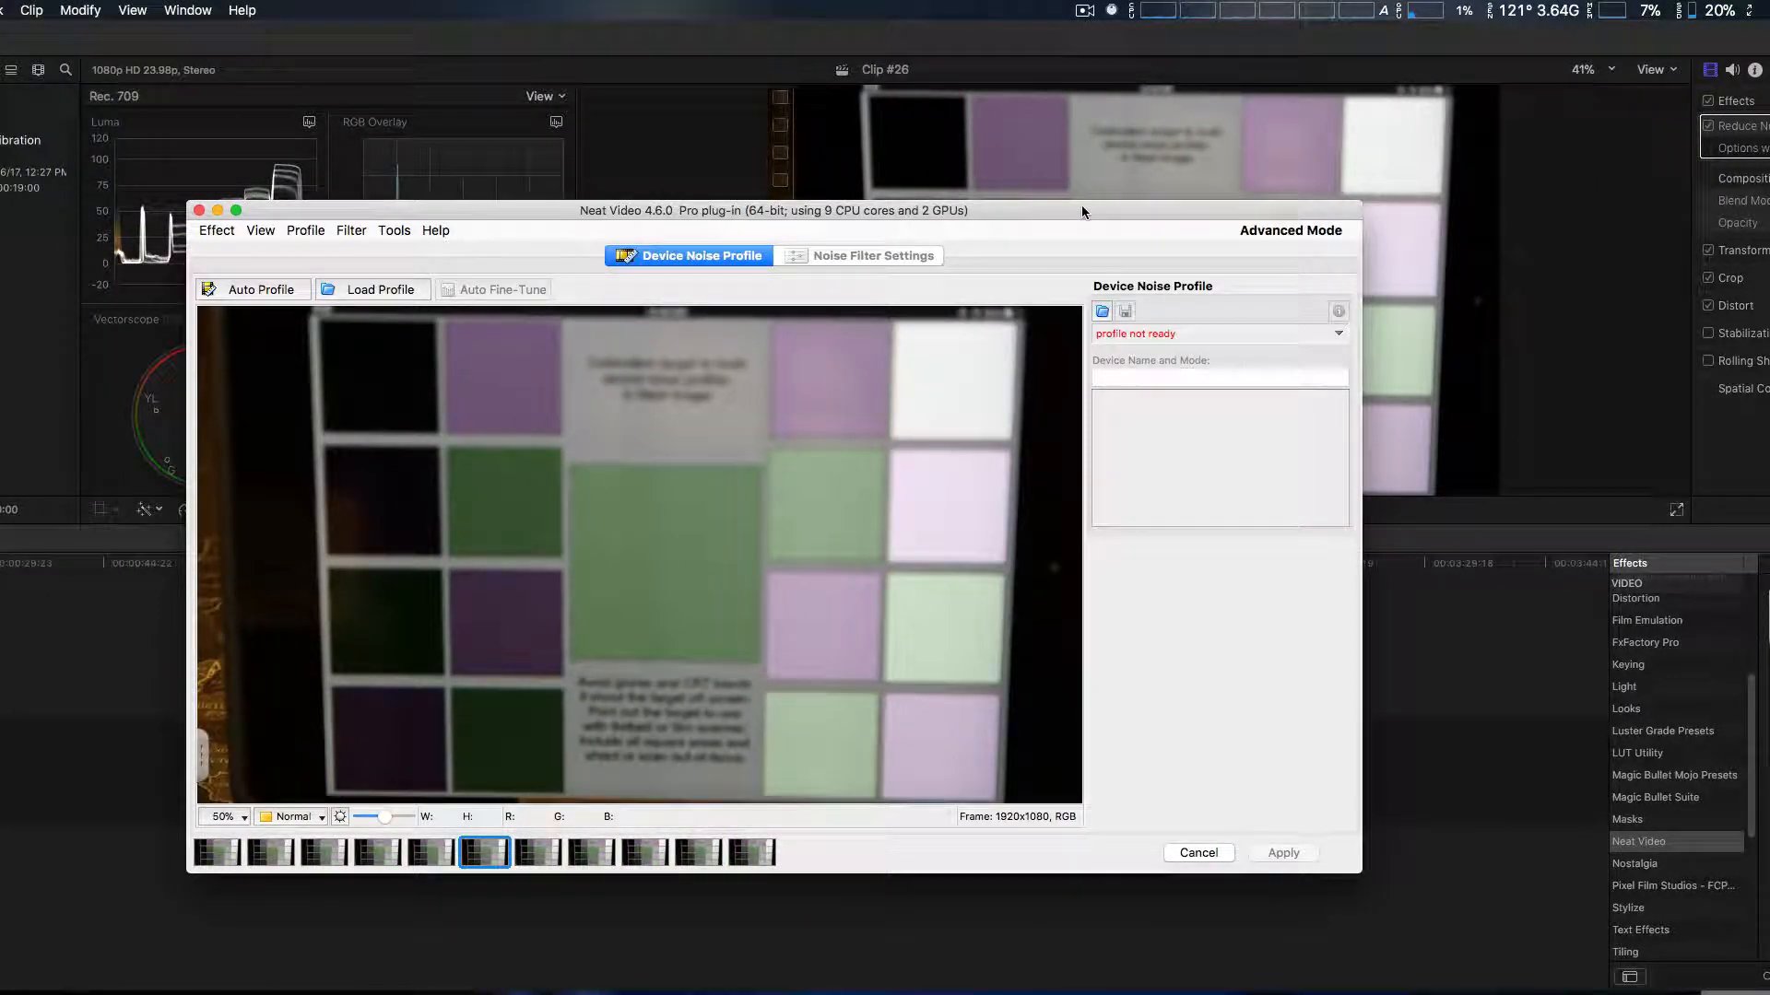
mouse_move(1136, 208)
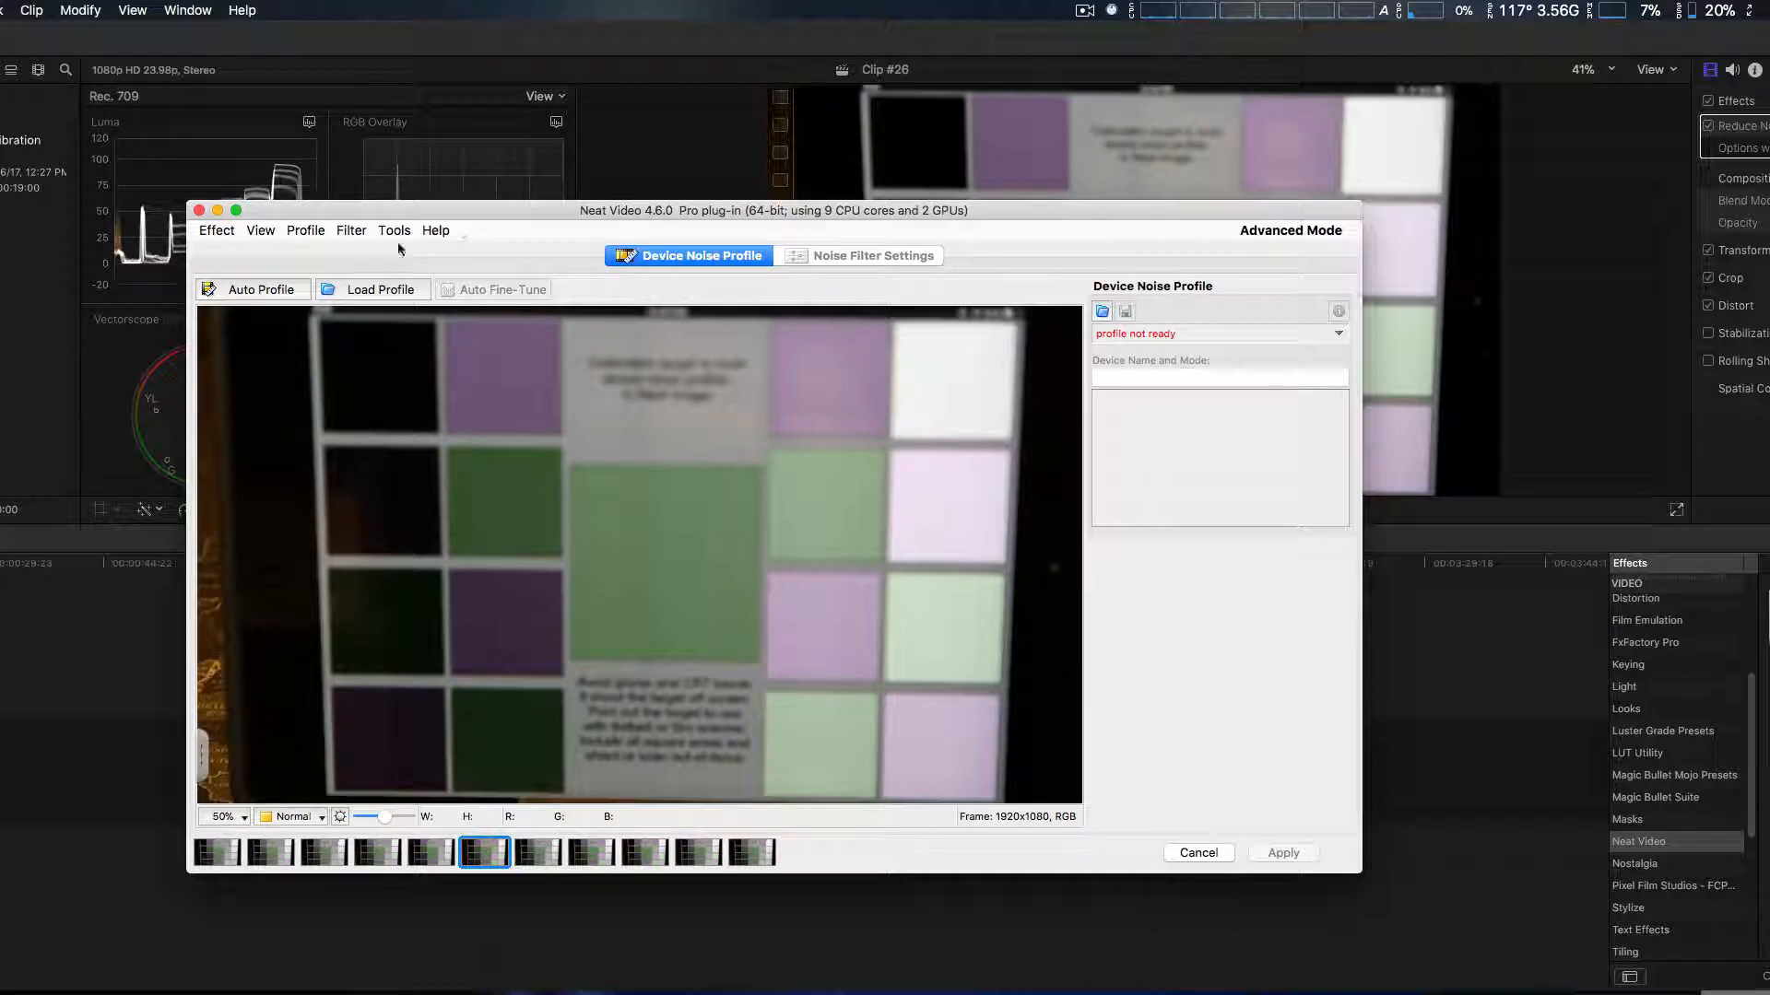
mouse_move(261, 290)
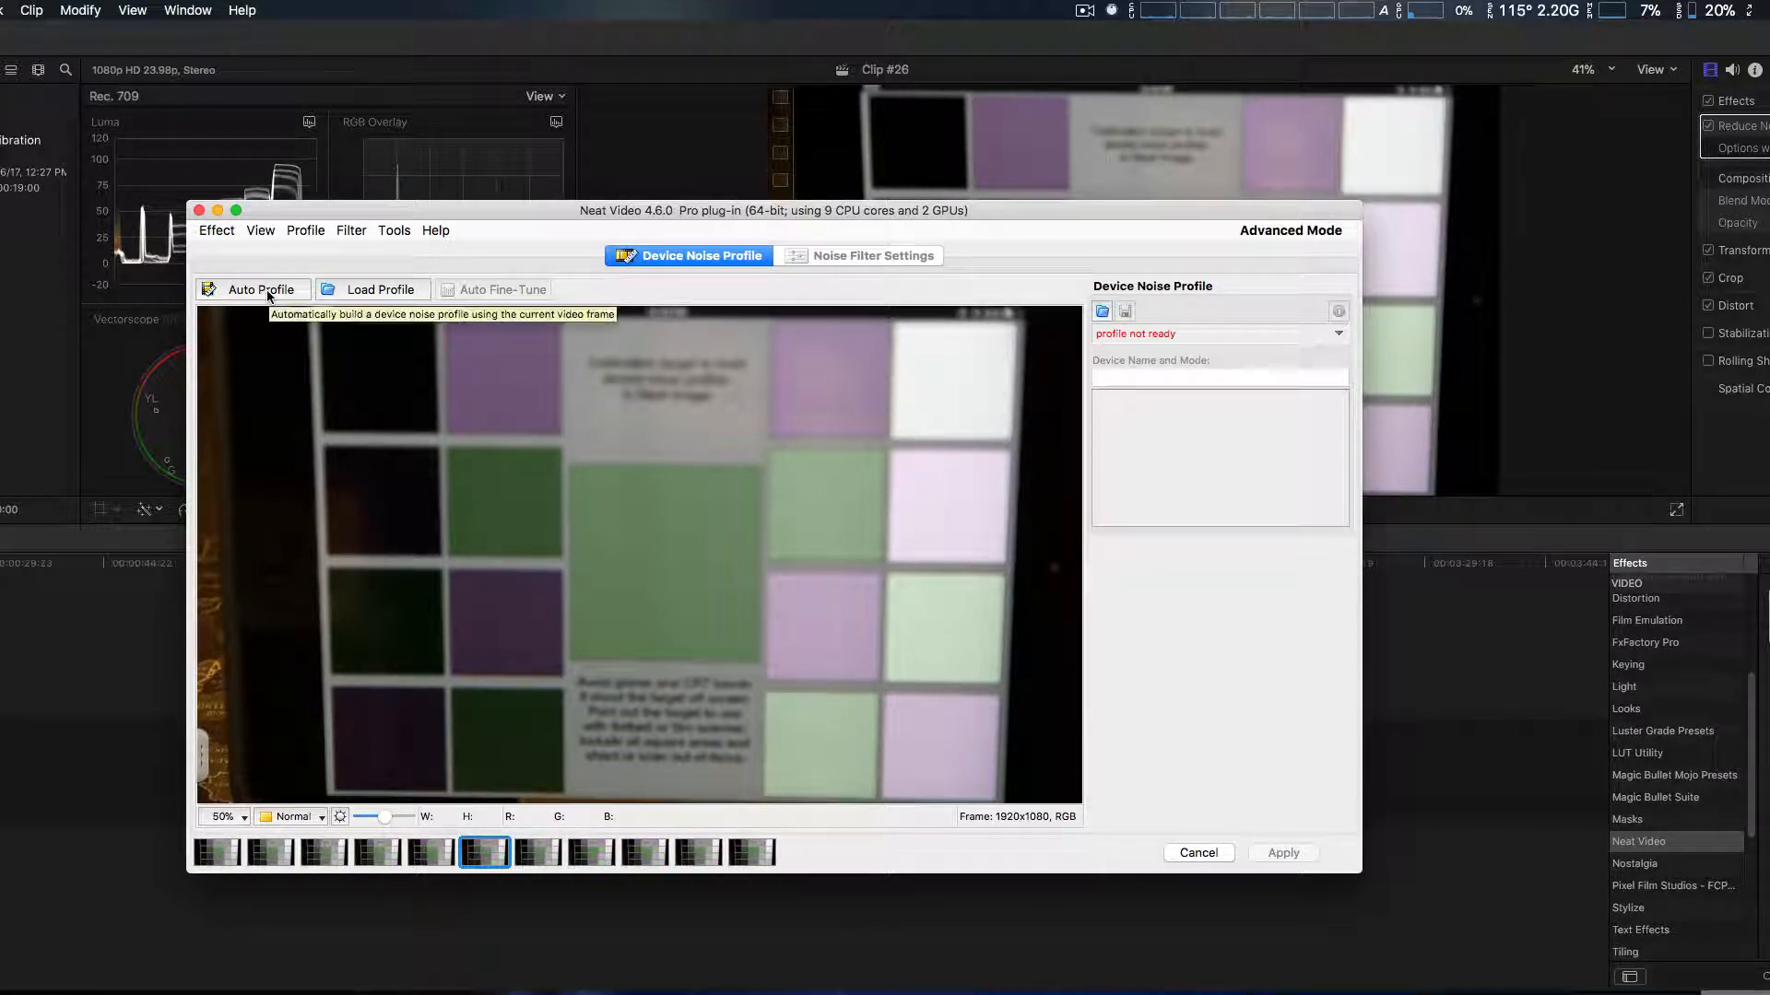
Auto Profile the chart frame with the sample square on the green patch, reaching 82% quality.
left_click(252, 289)
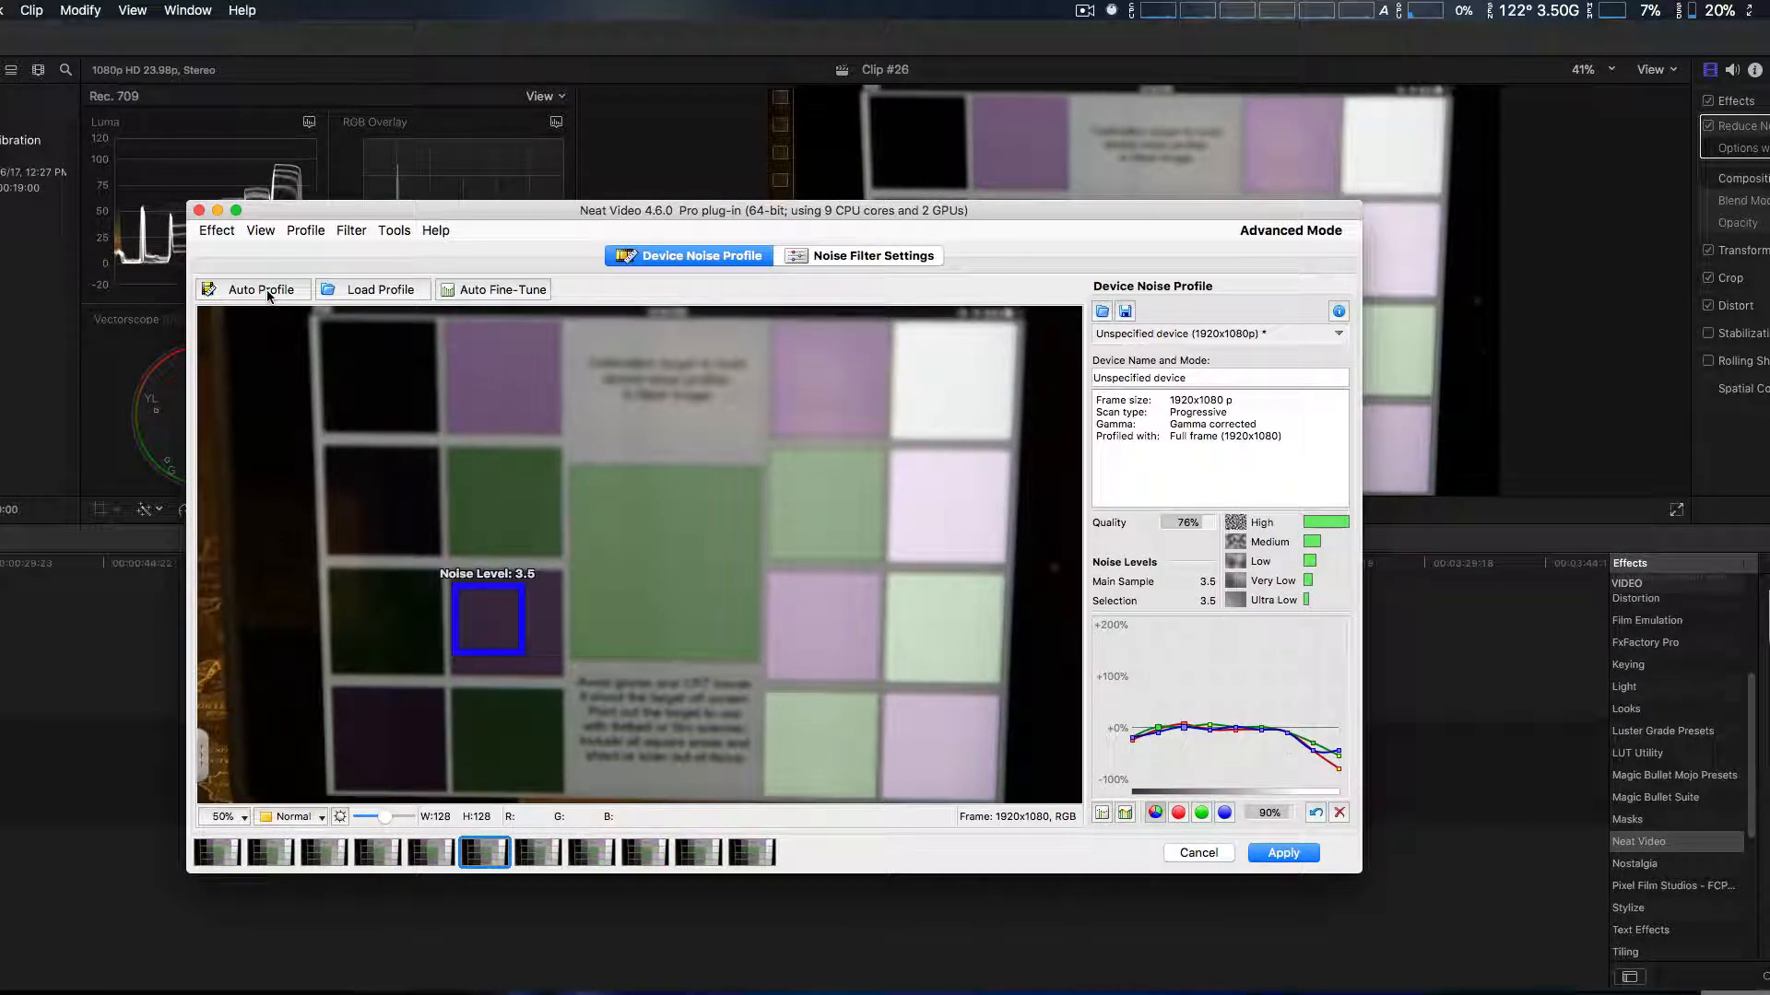
mouse_move(516, 645)
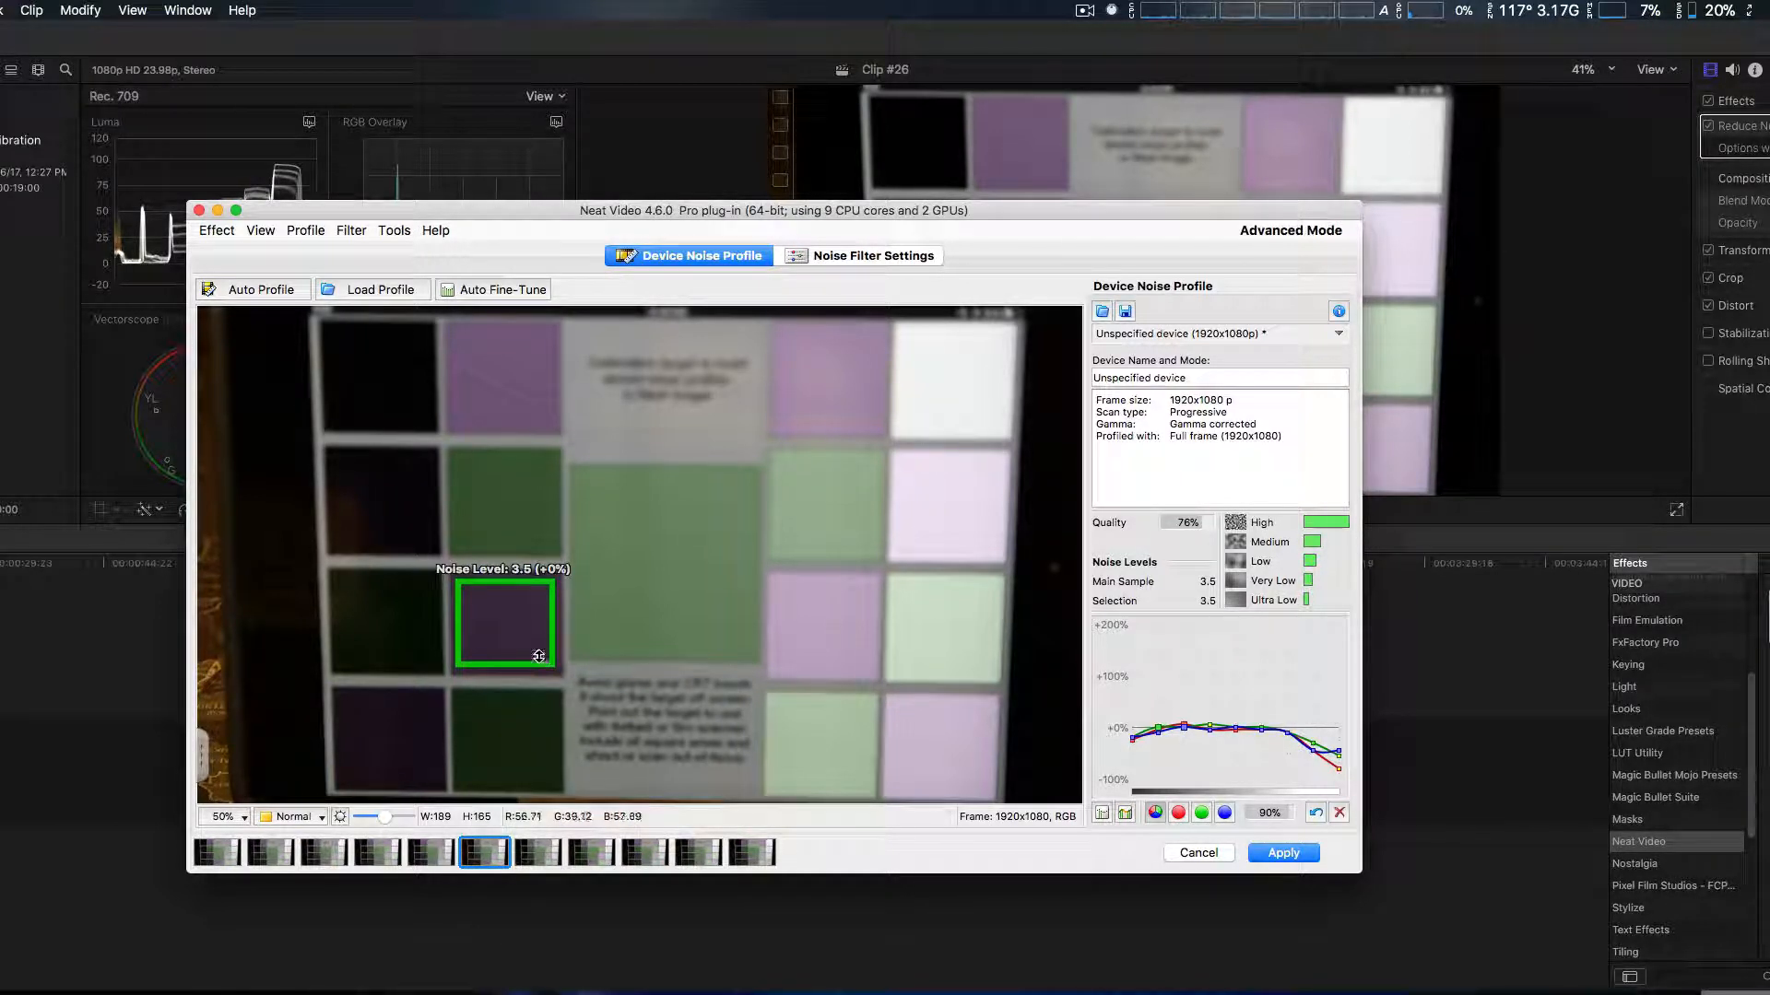
left_click(252, 290)
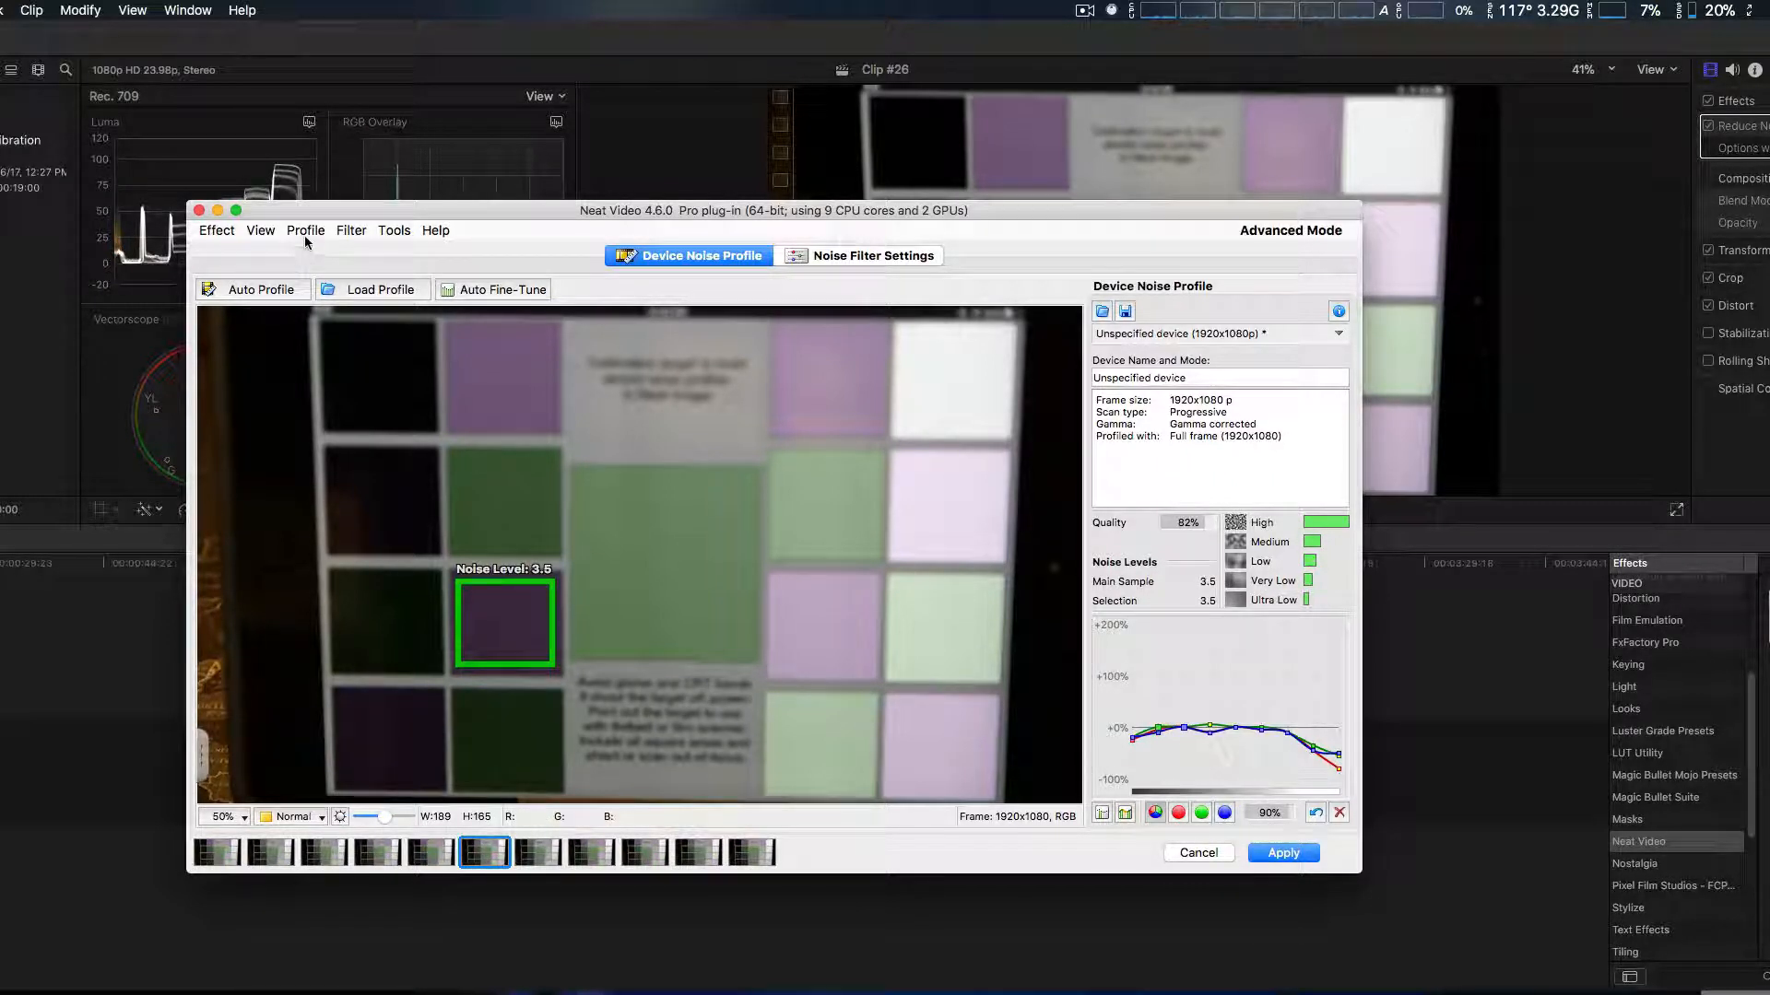
left_click(304, 231)
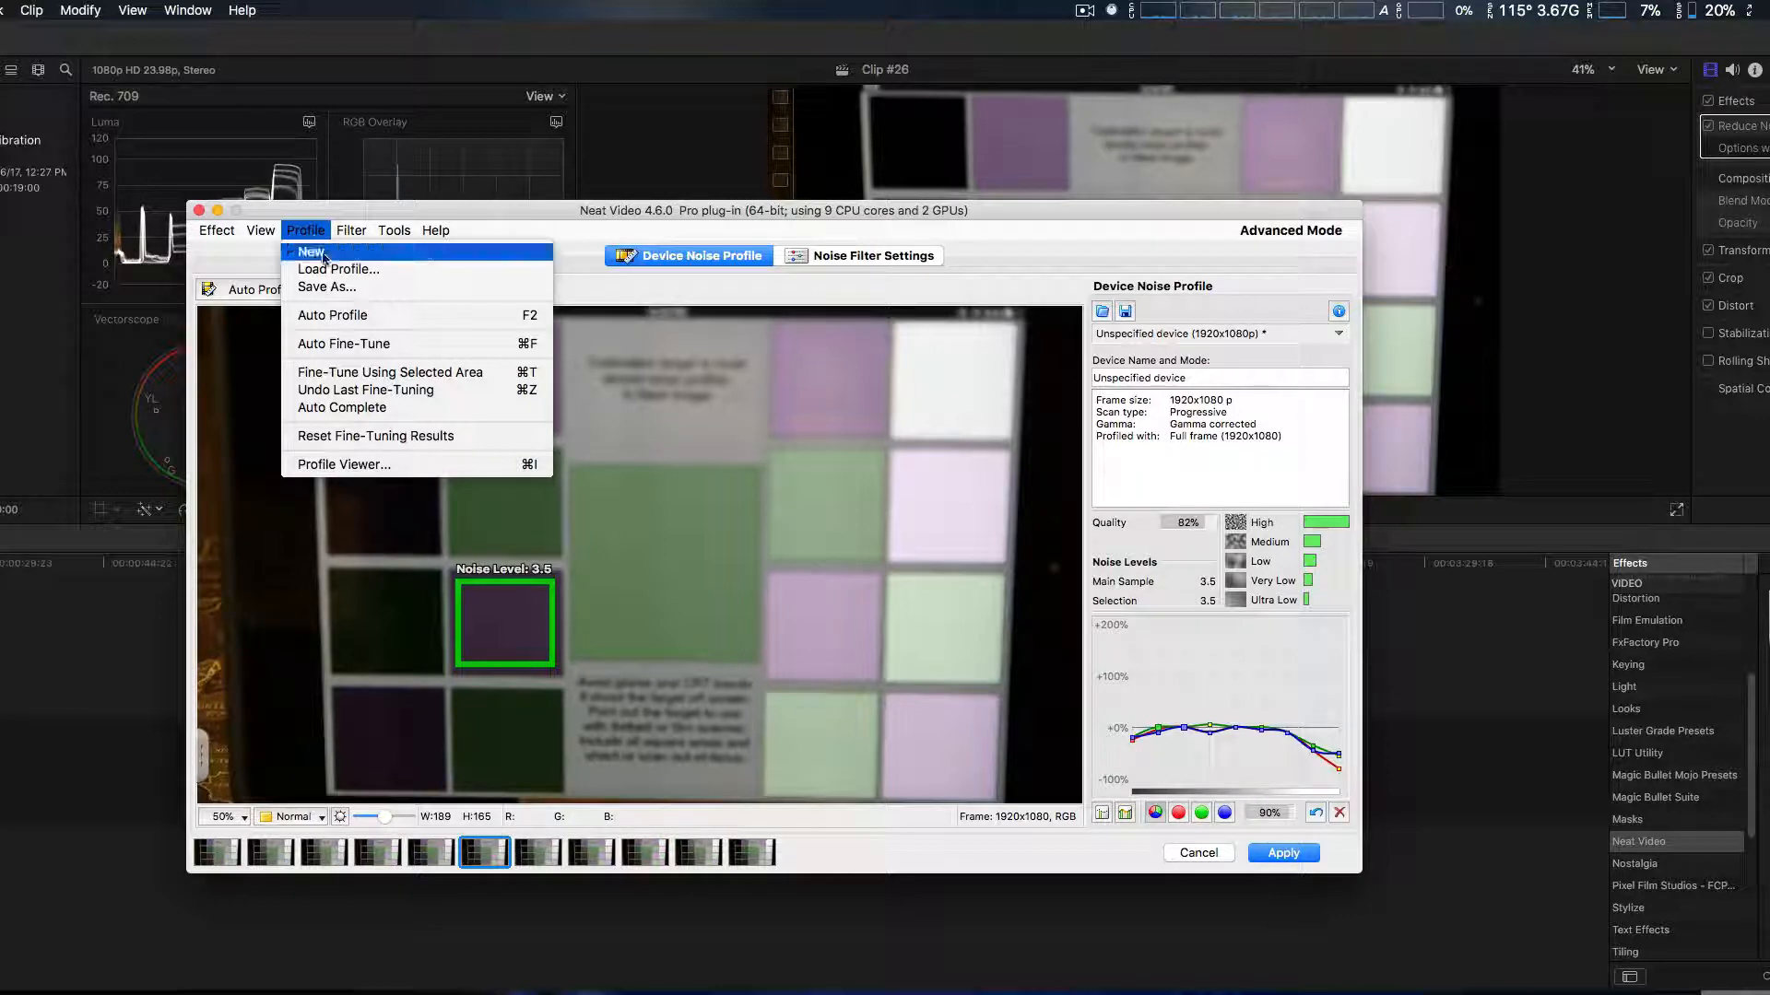
Save the profile as C100 in Documents, replacing the existing C100 file.
left_click(326, 288)
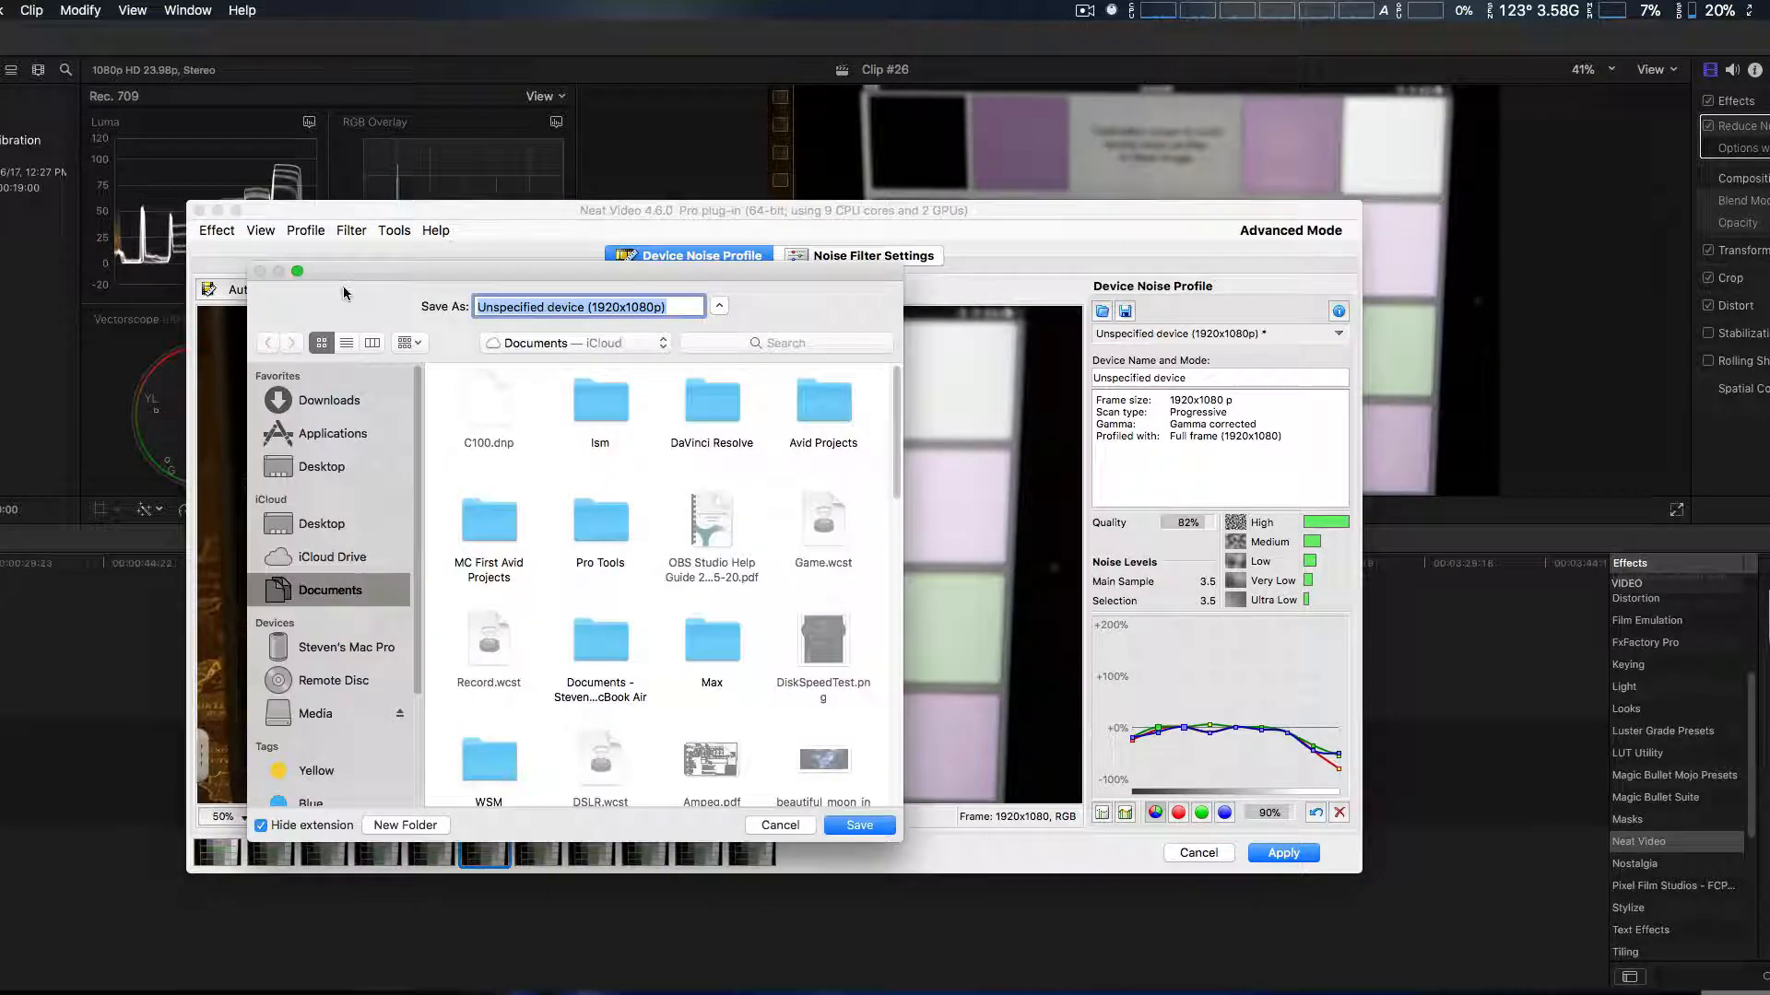
left_click(586, 308)
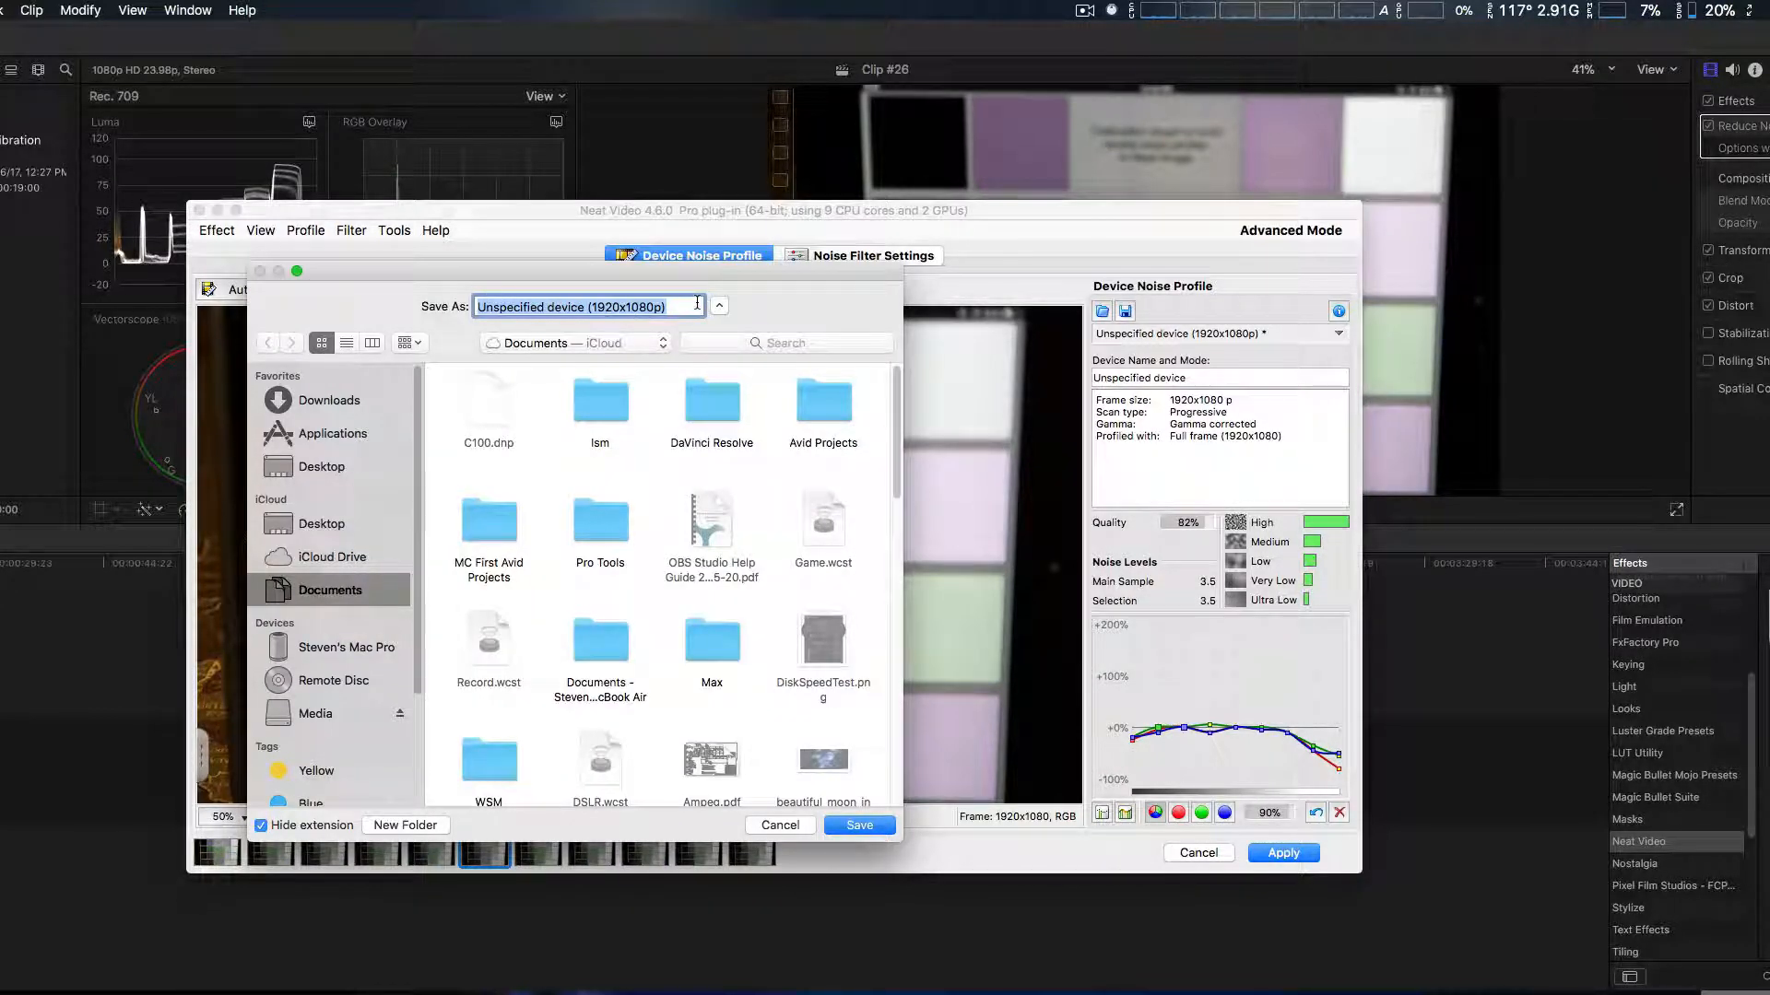
type("C")
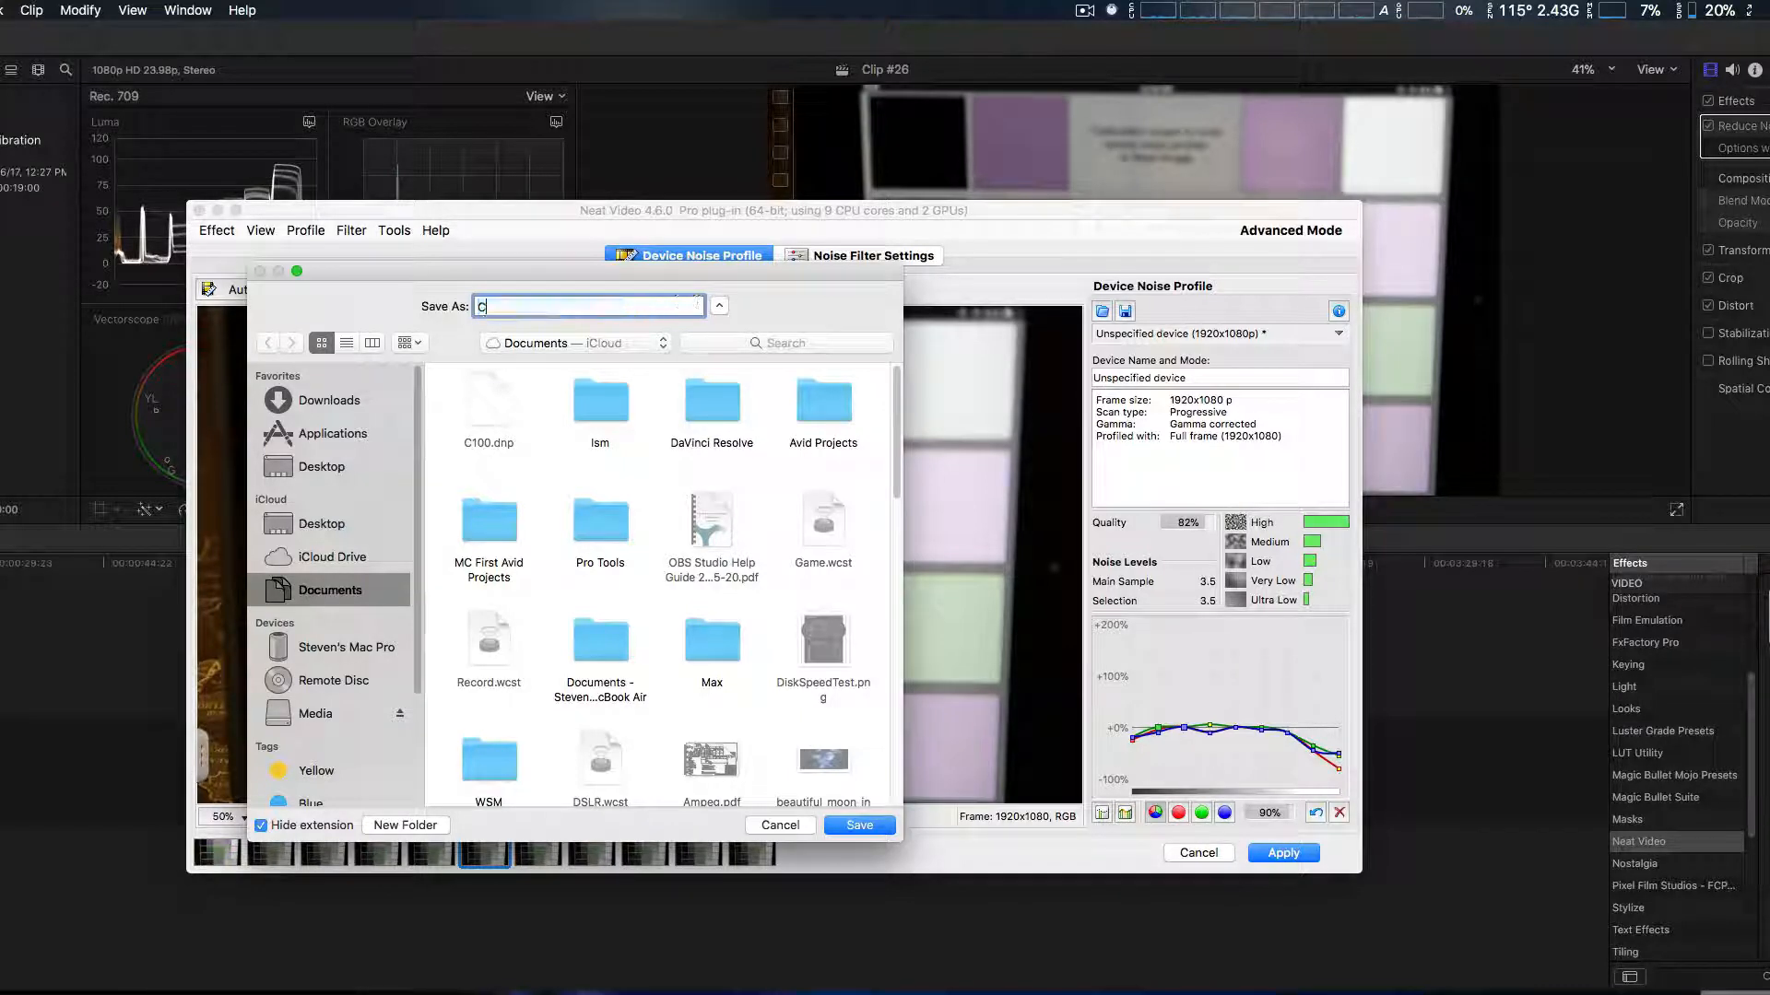
type("100")
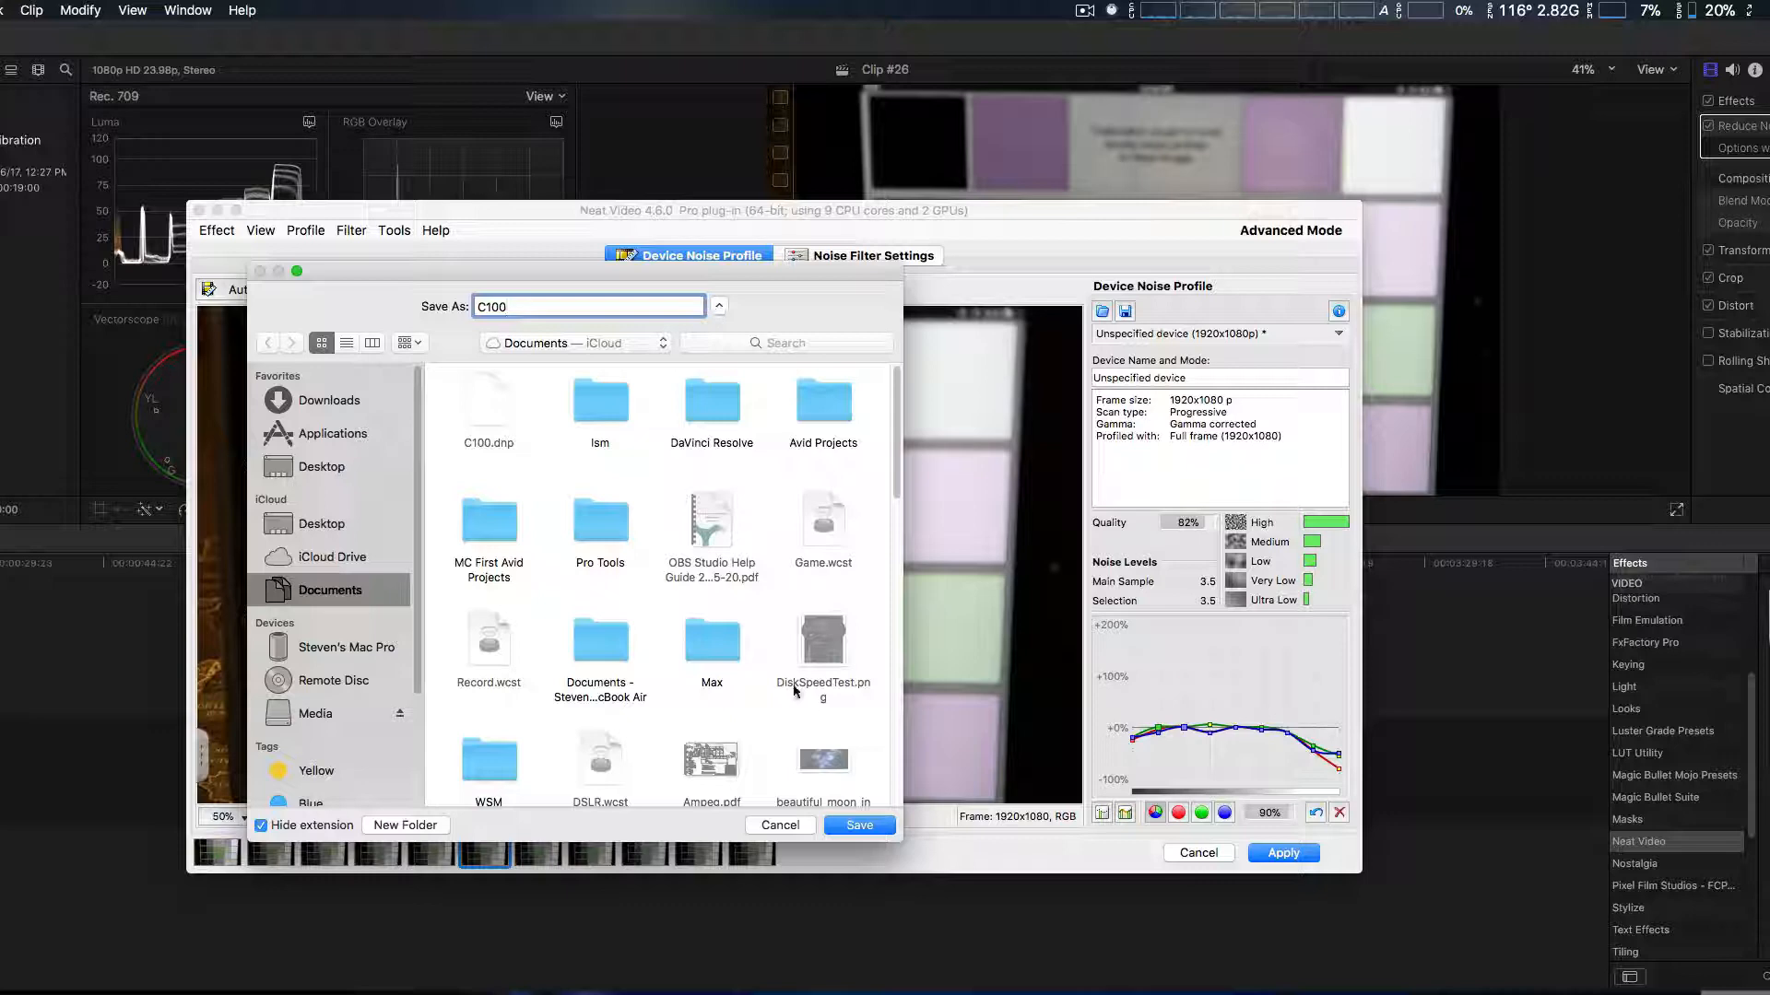
left_click(859, 825)
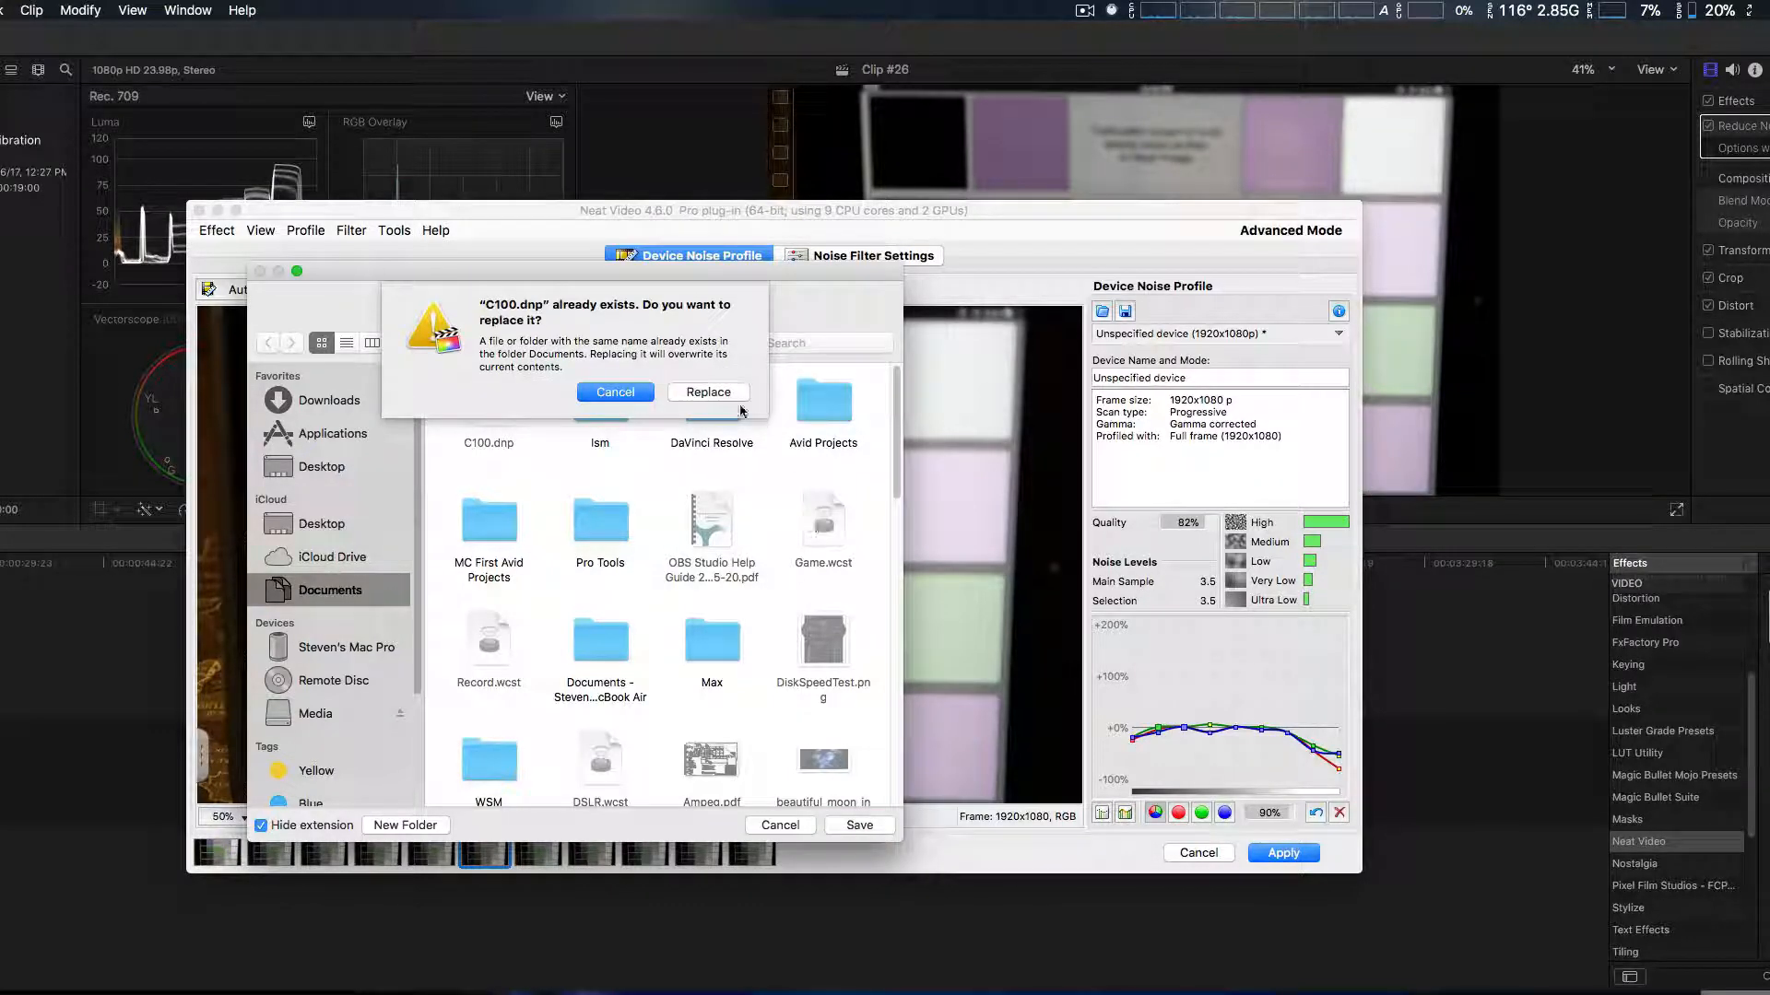
left_click(708, 391)
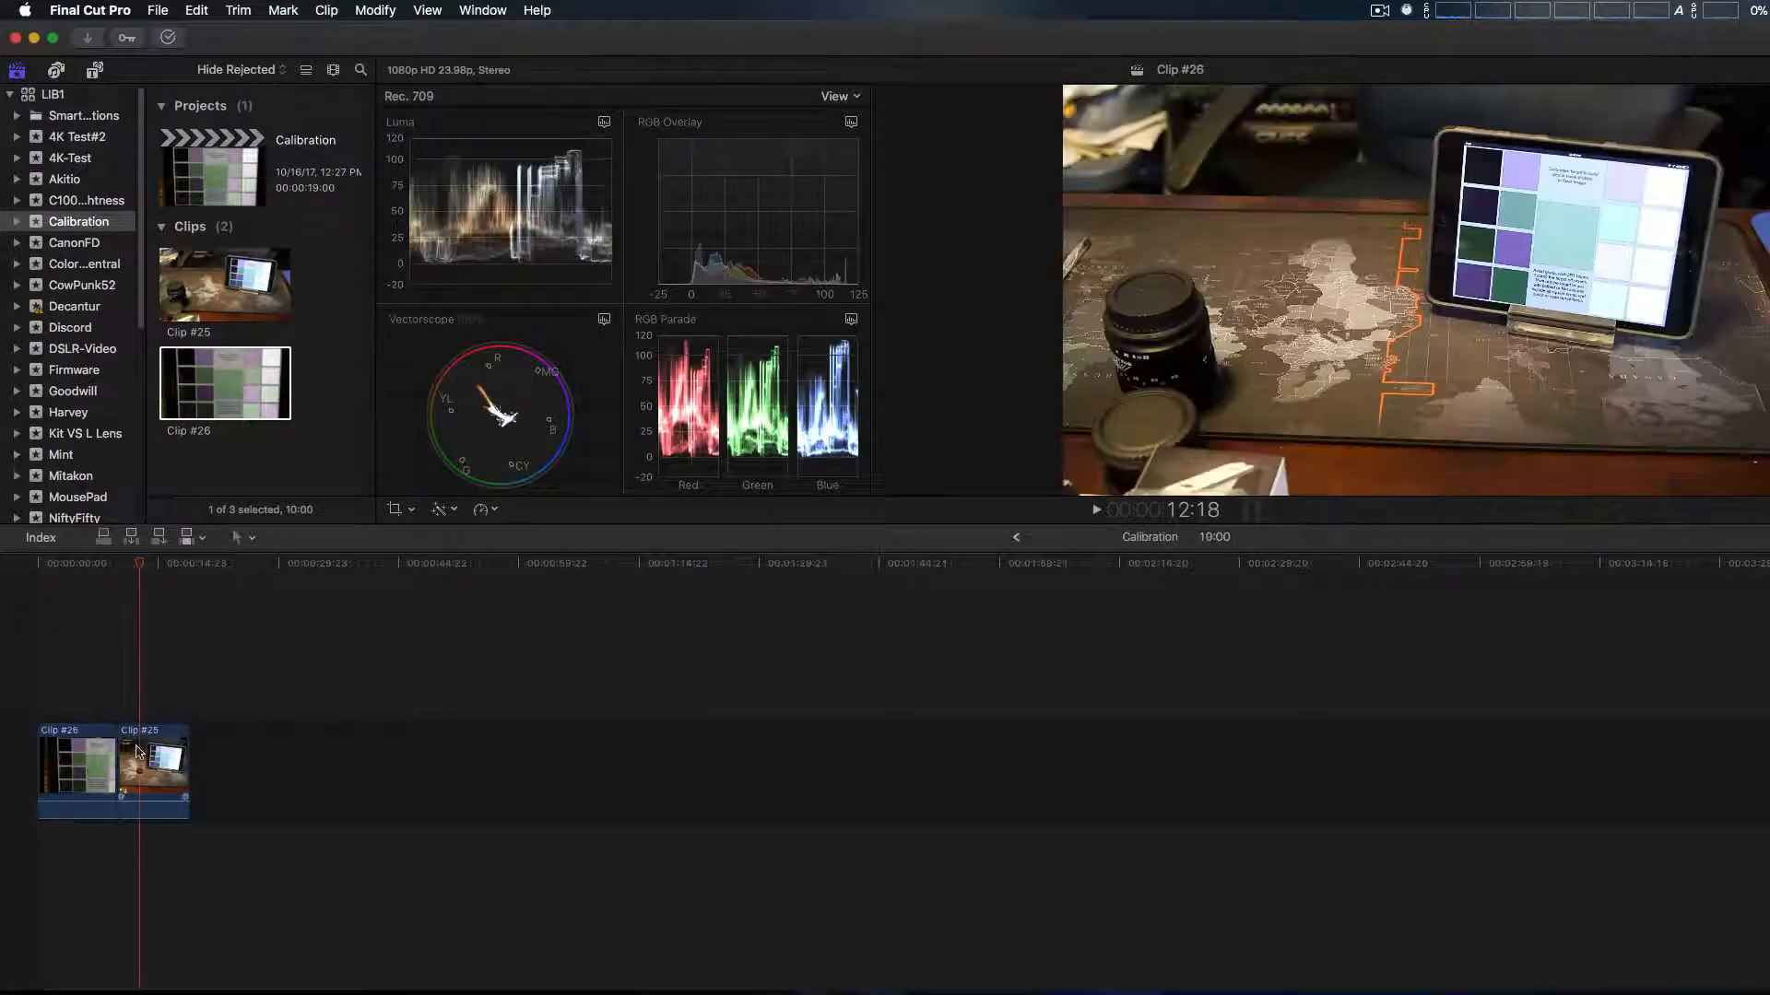
Select Clip #25 on the timeline and bring up its Neat Video plug-in window.
left_click(153, 772)
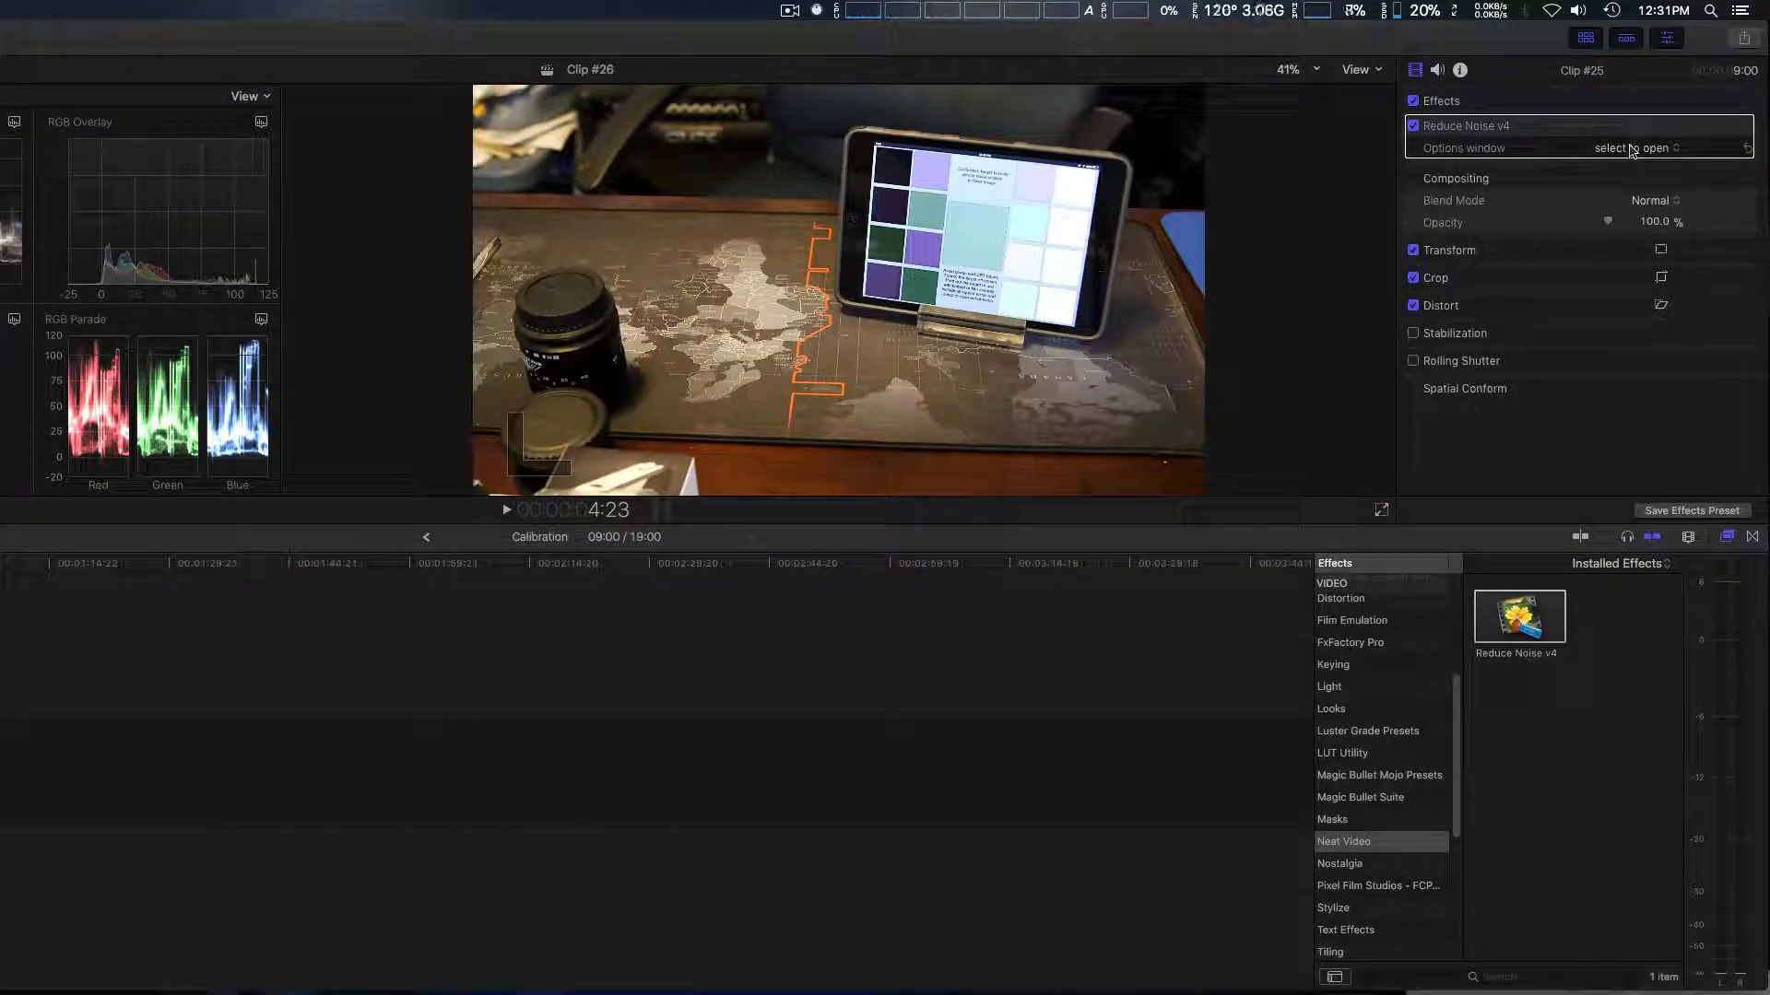
left_click(1659, 148)
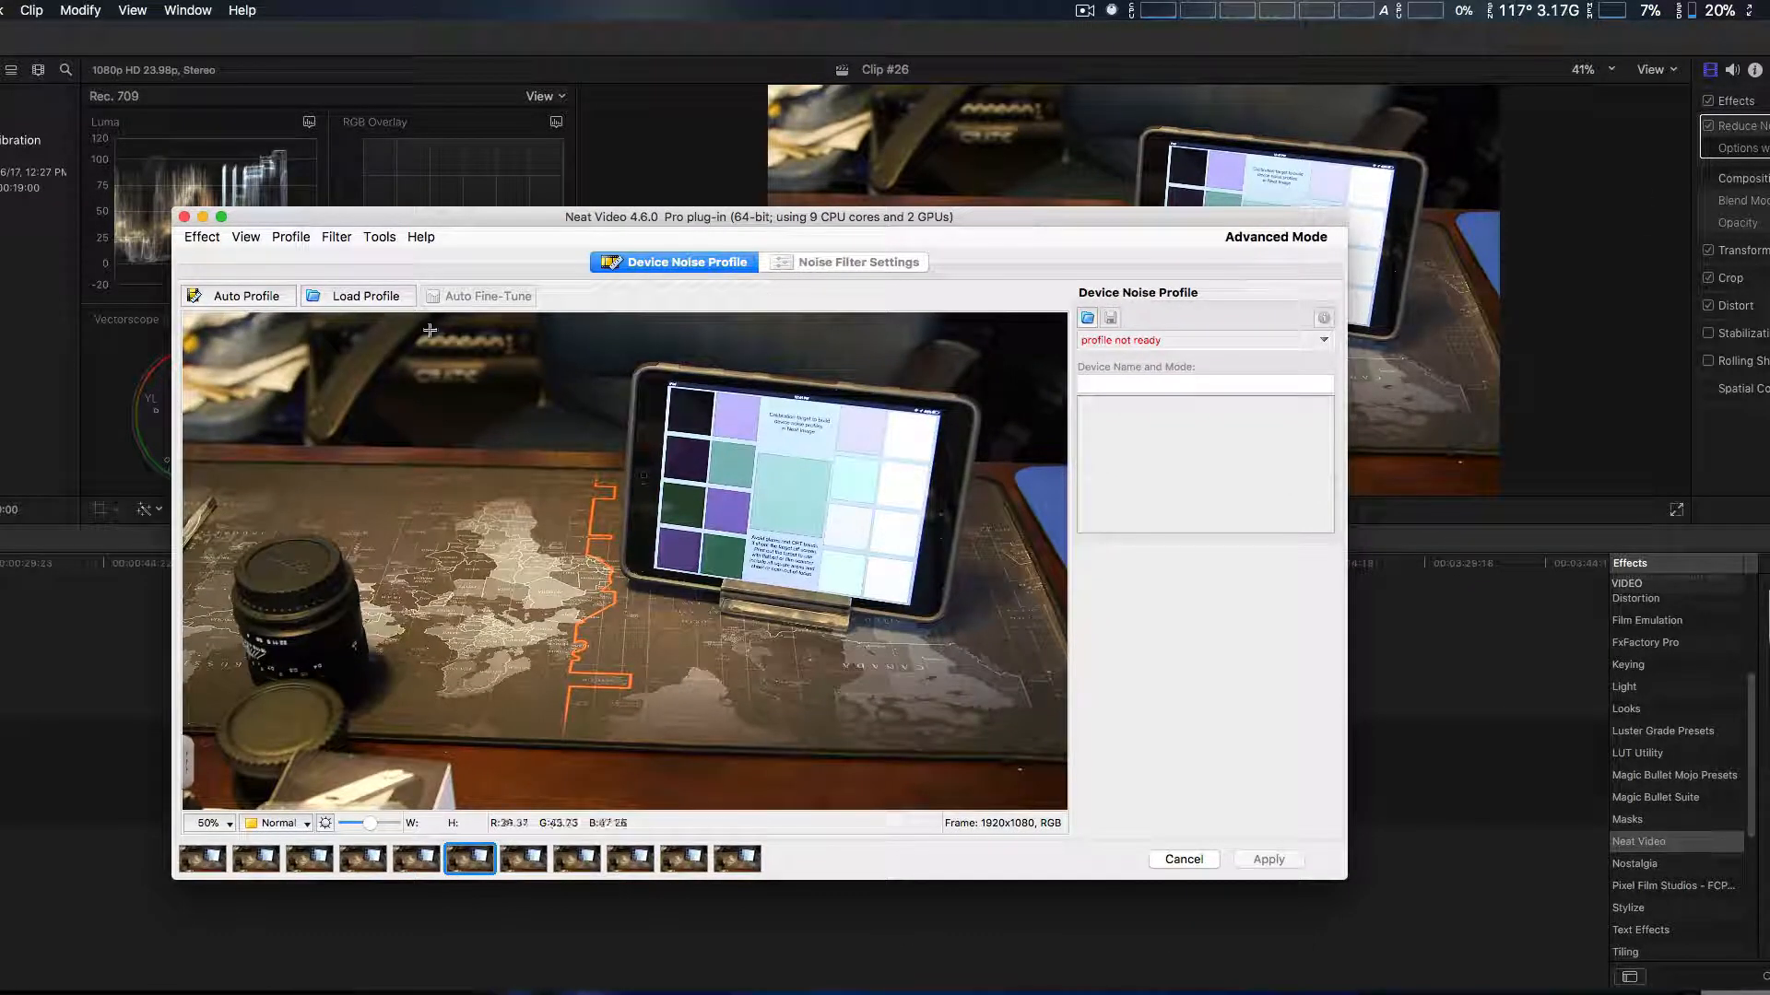
mouse_move(367, 295)
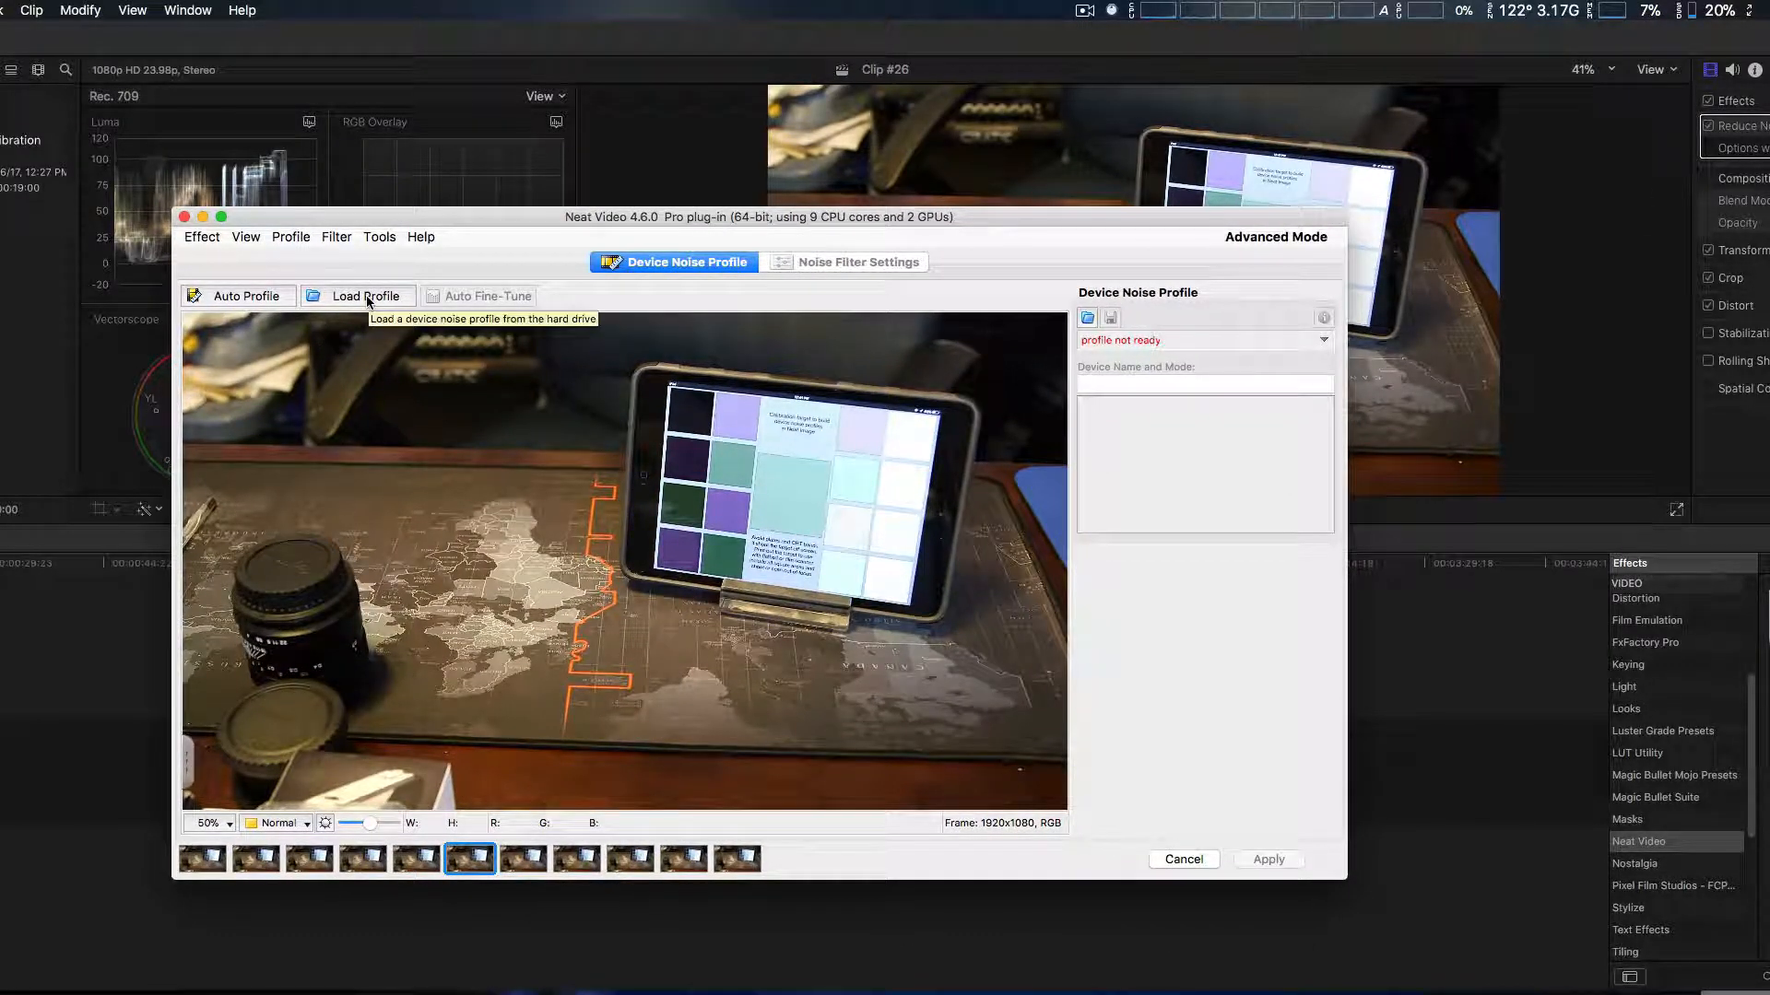
Load C100.dnp from Documents as the desk clip's noise profile and apply it.
left_click(360, 295)
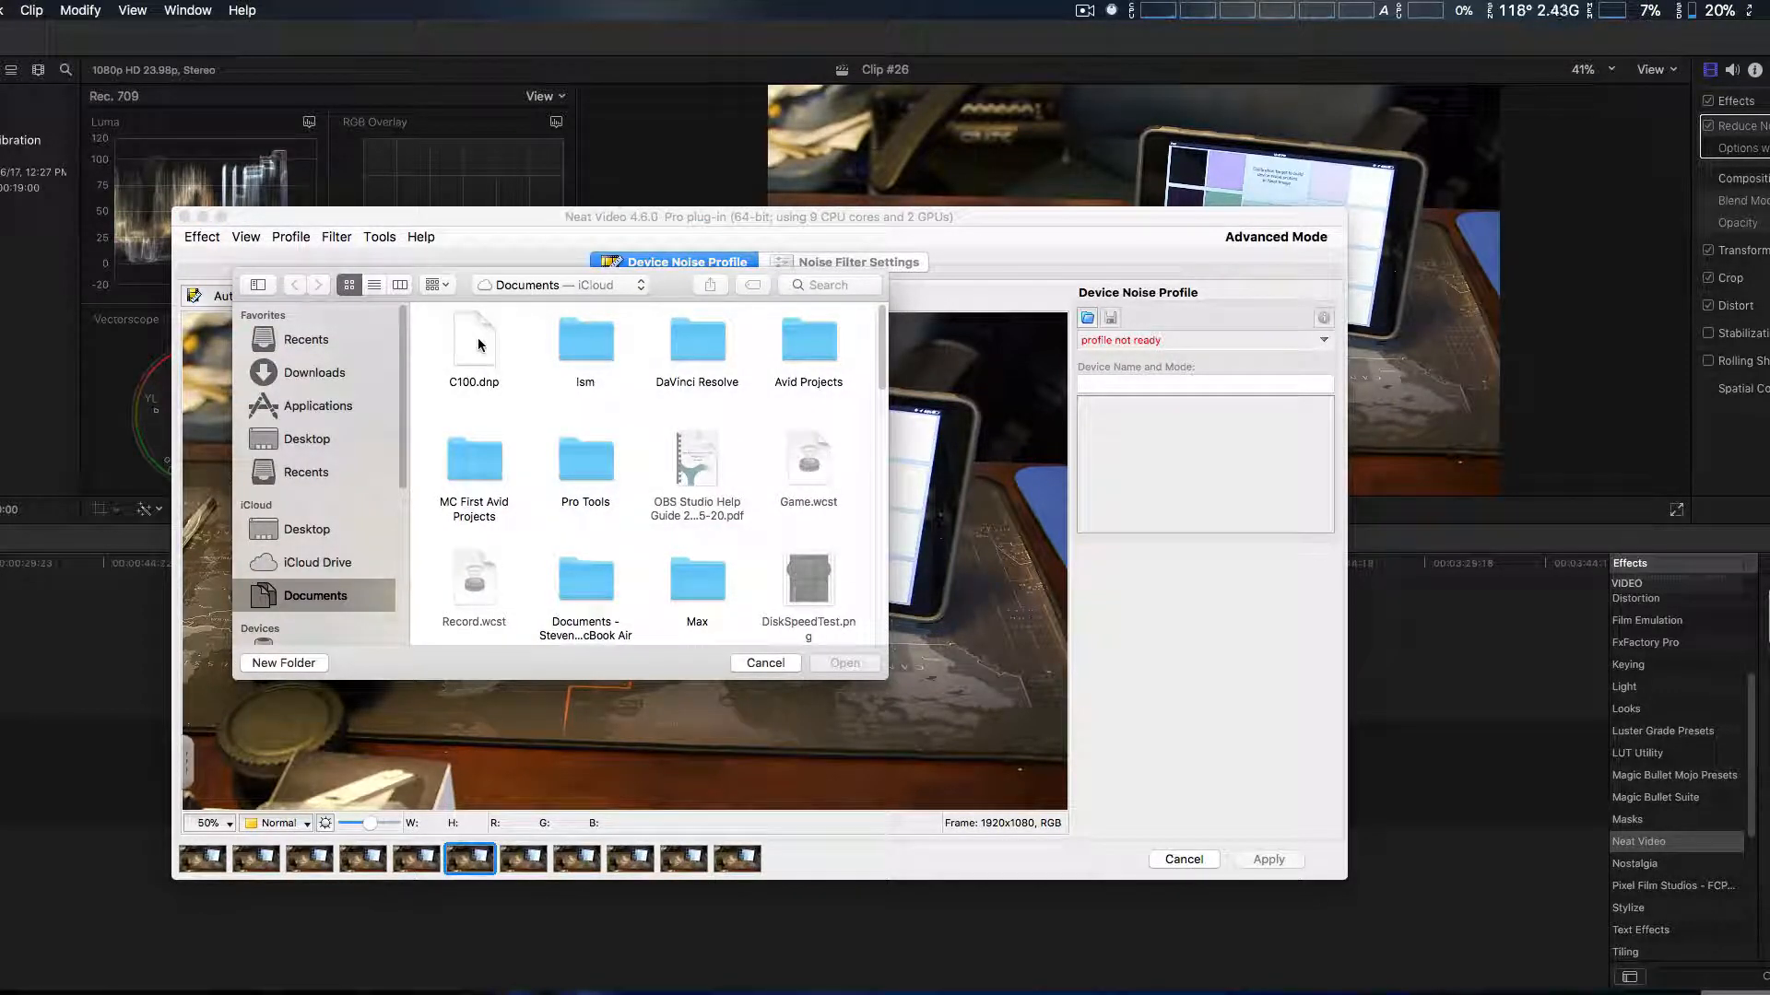
left_click(474, 339)
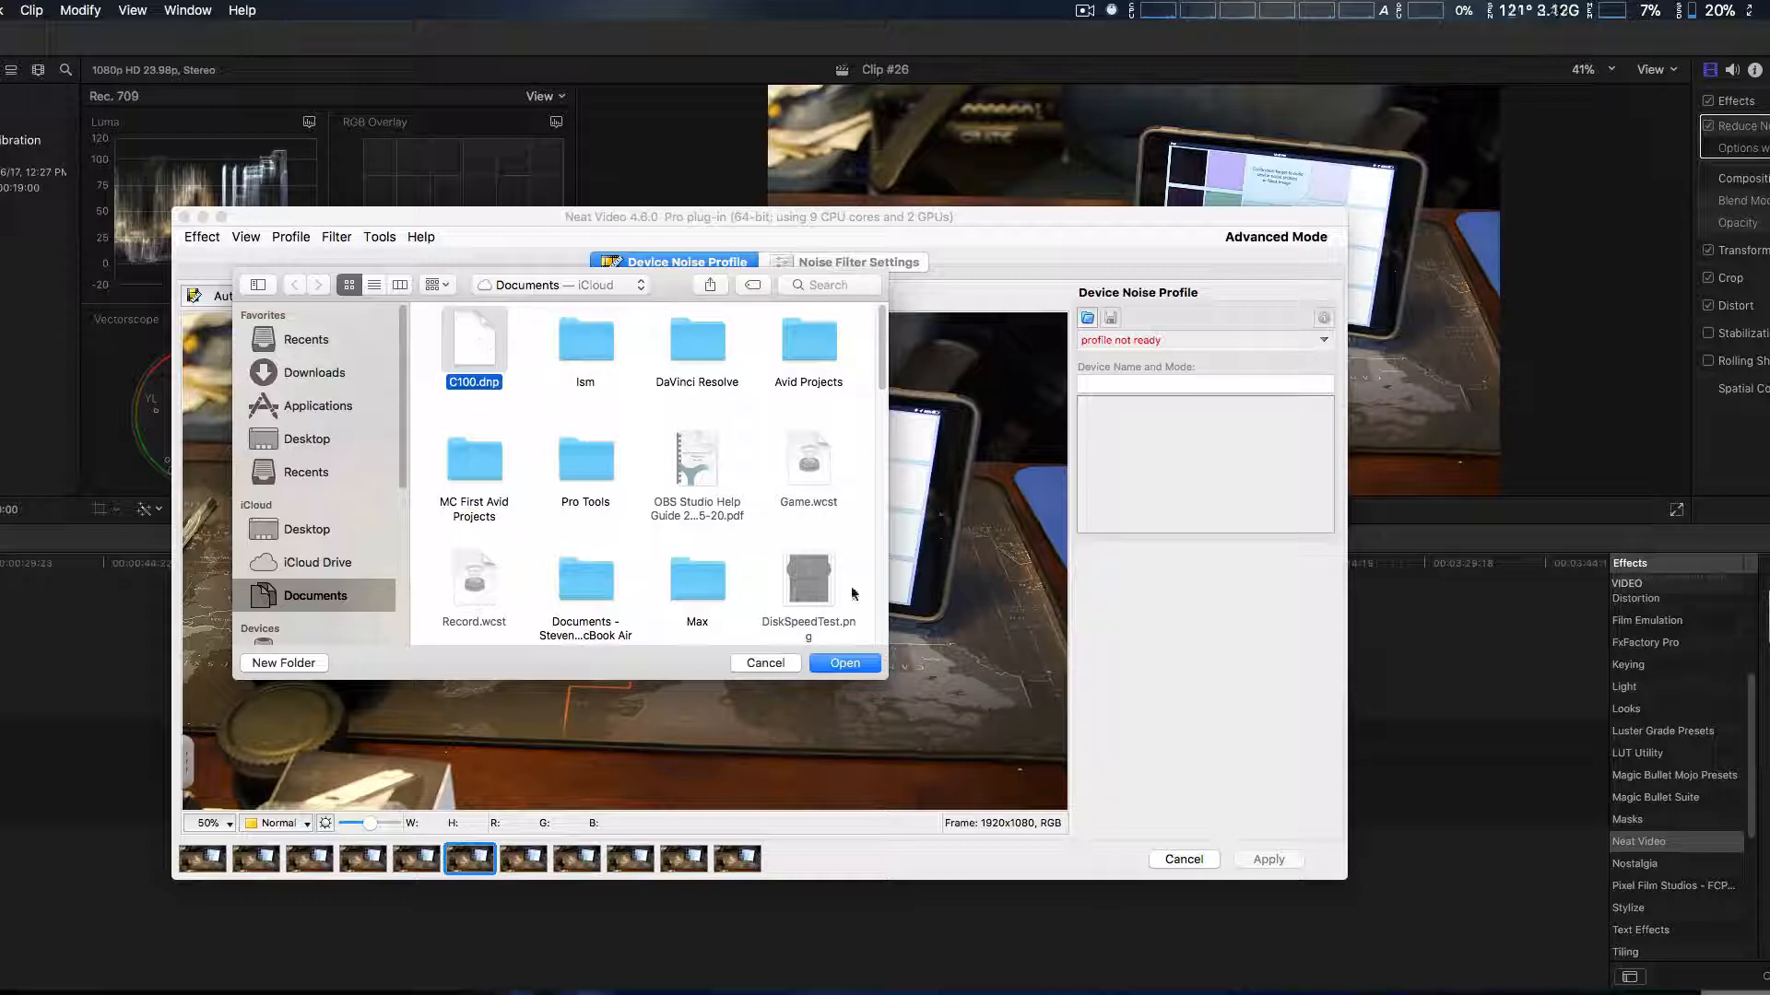
left_click(844, 662)
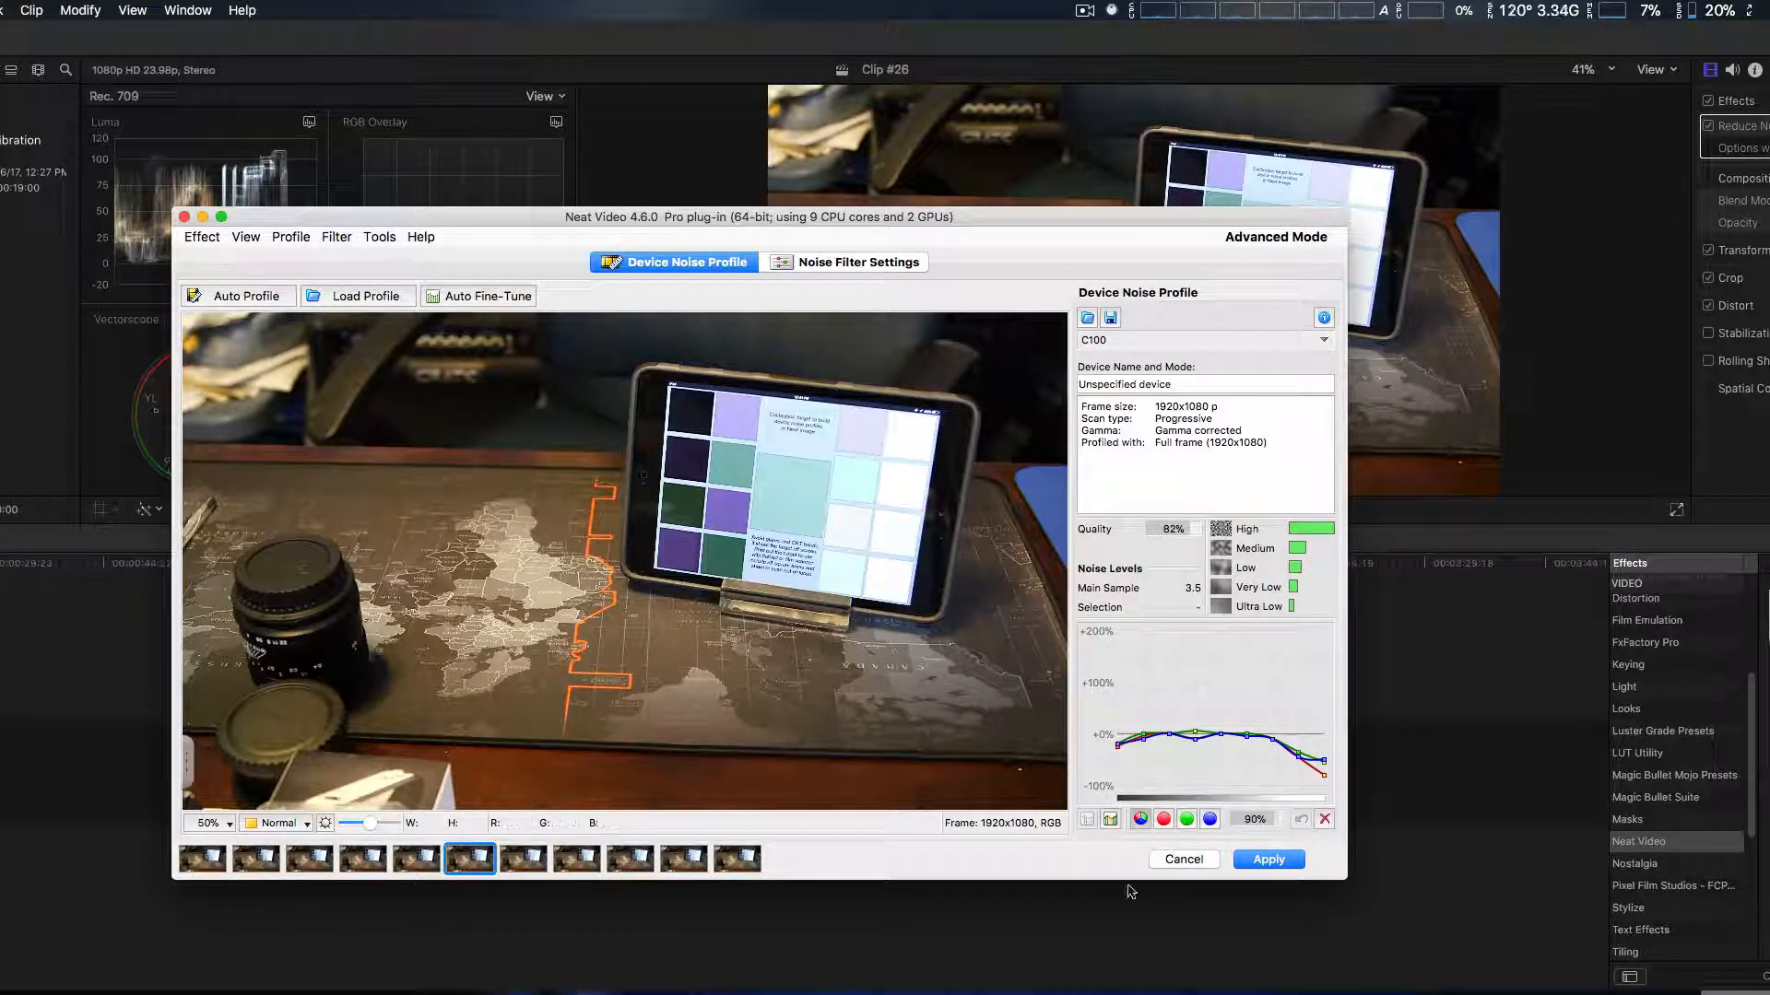
left_click(1268, 859)
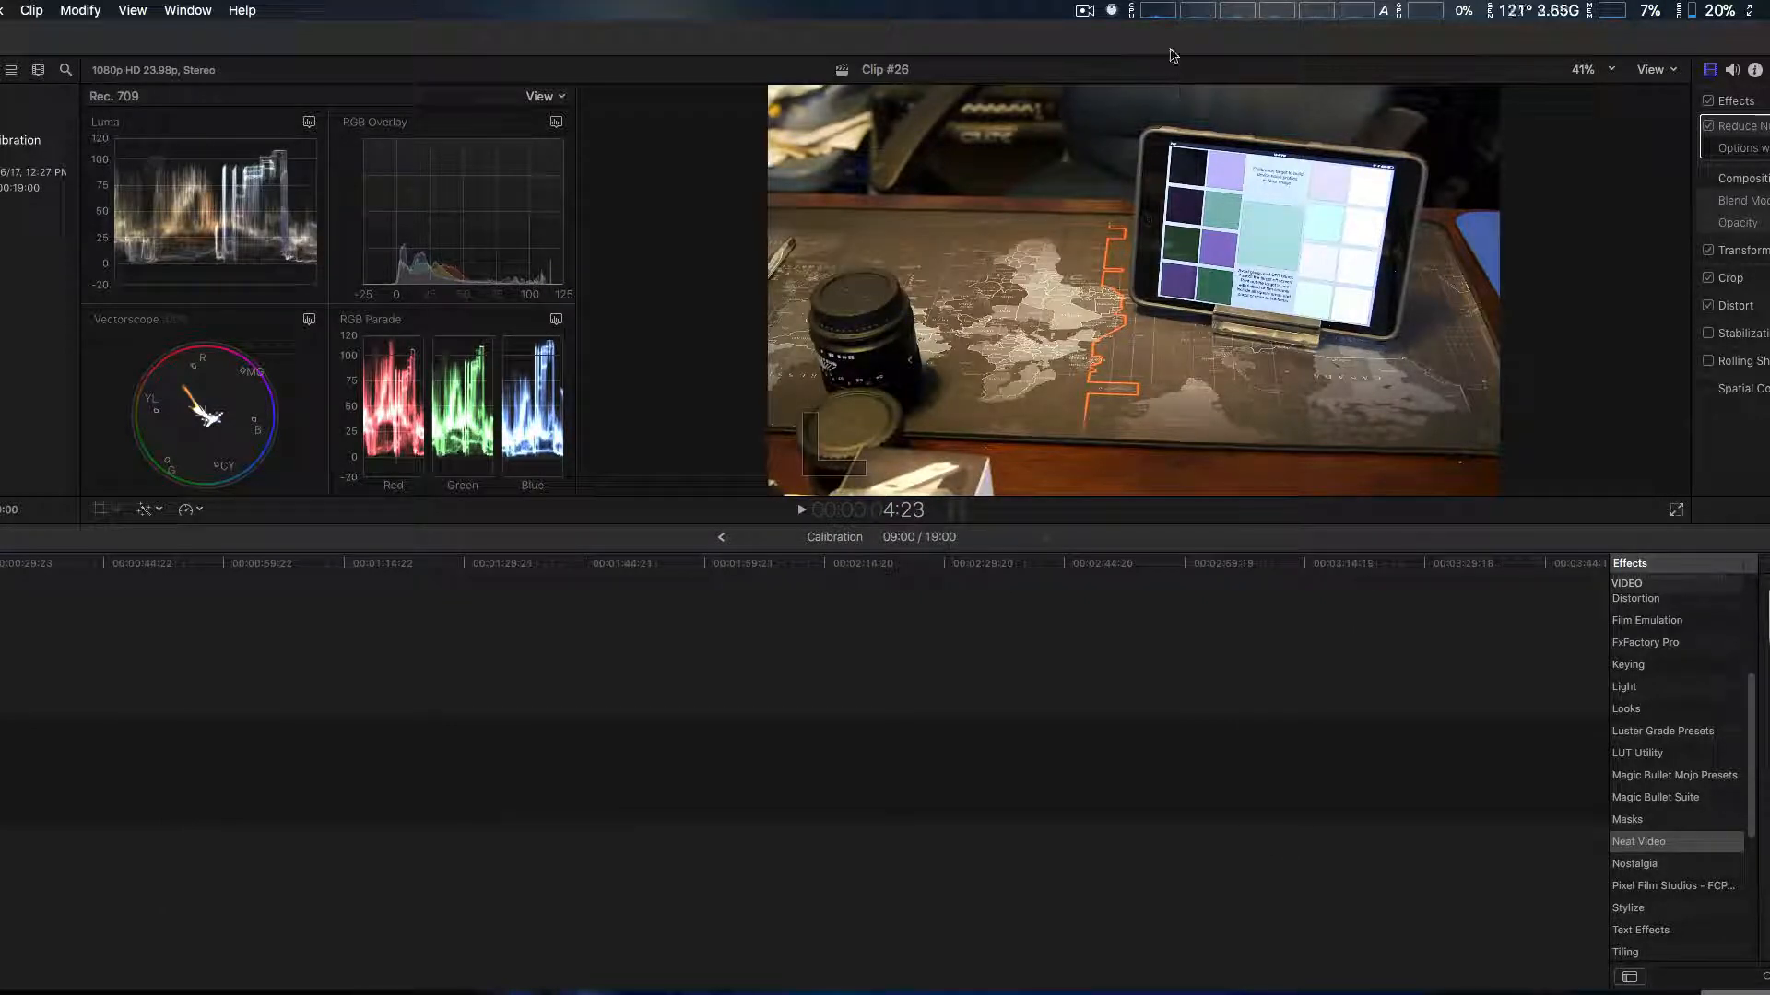
Show the menu-bar CPU readout listing Final Cut Pro near 98% load.
left_click(1150, 11)
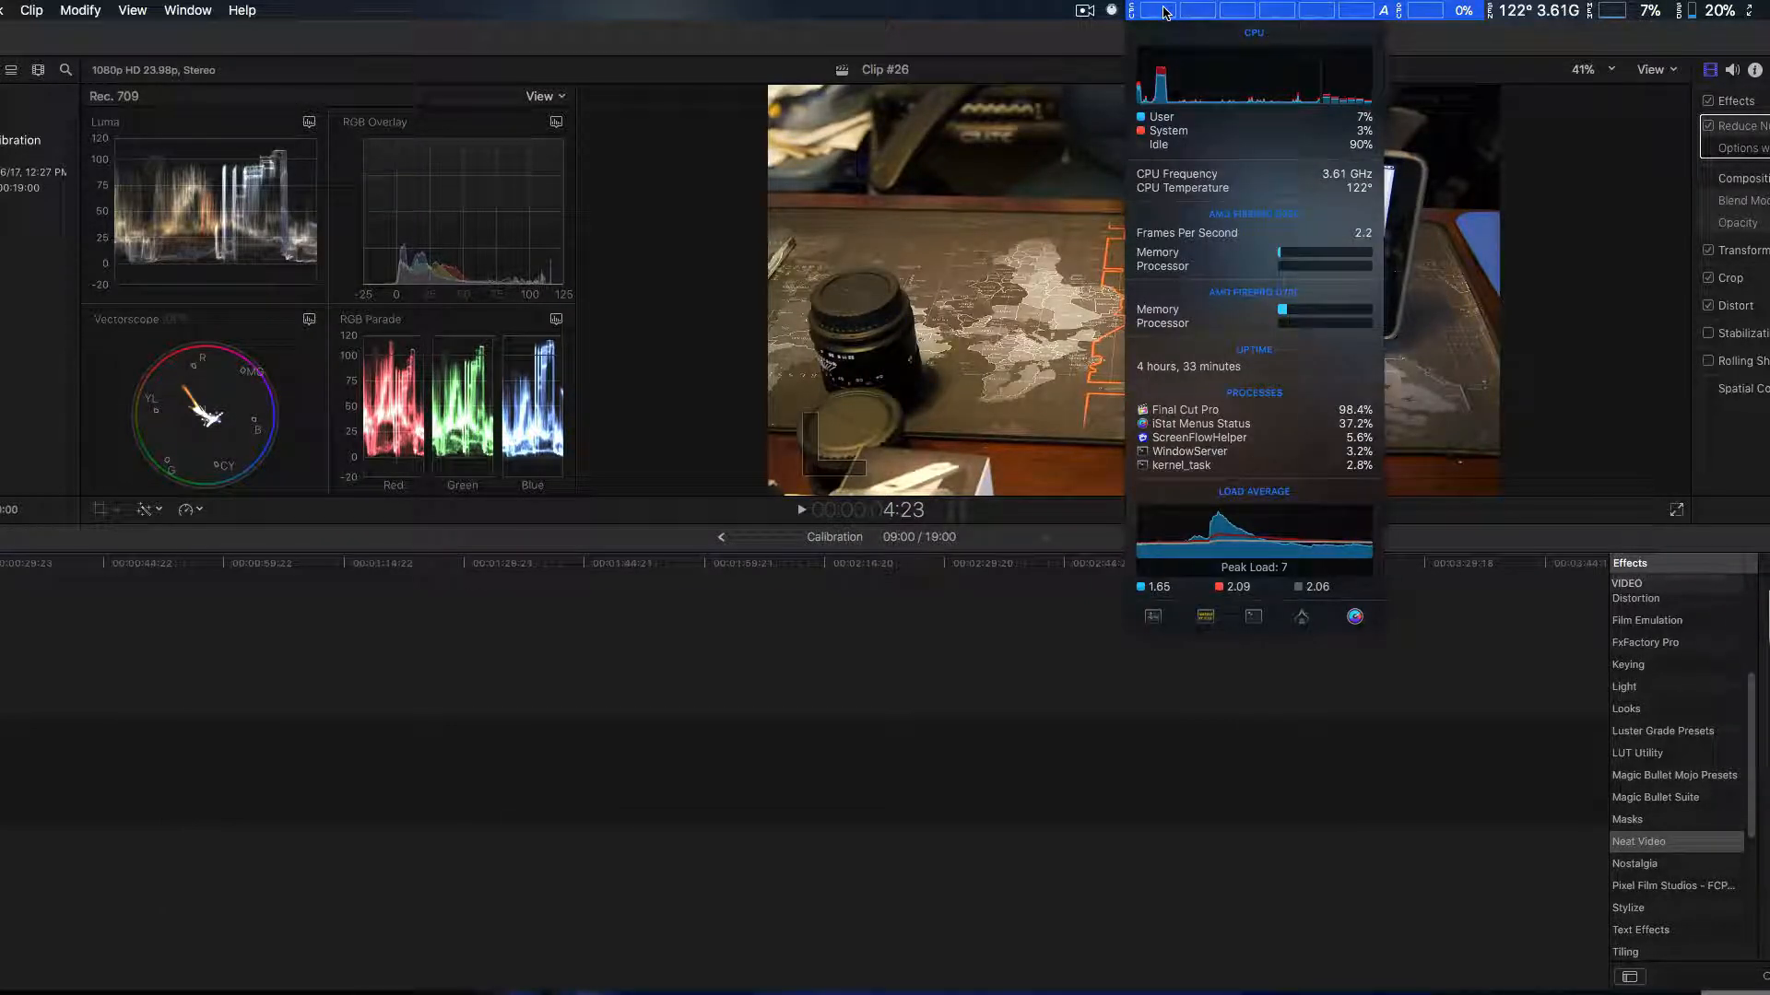